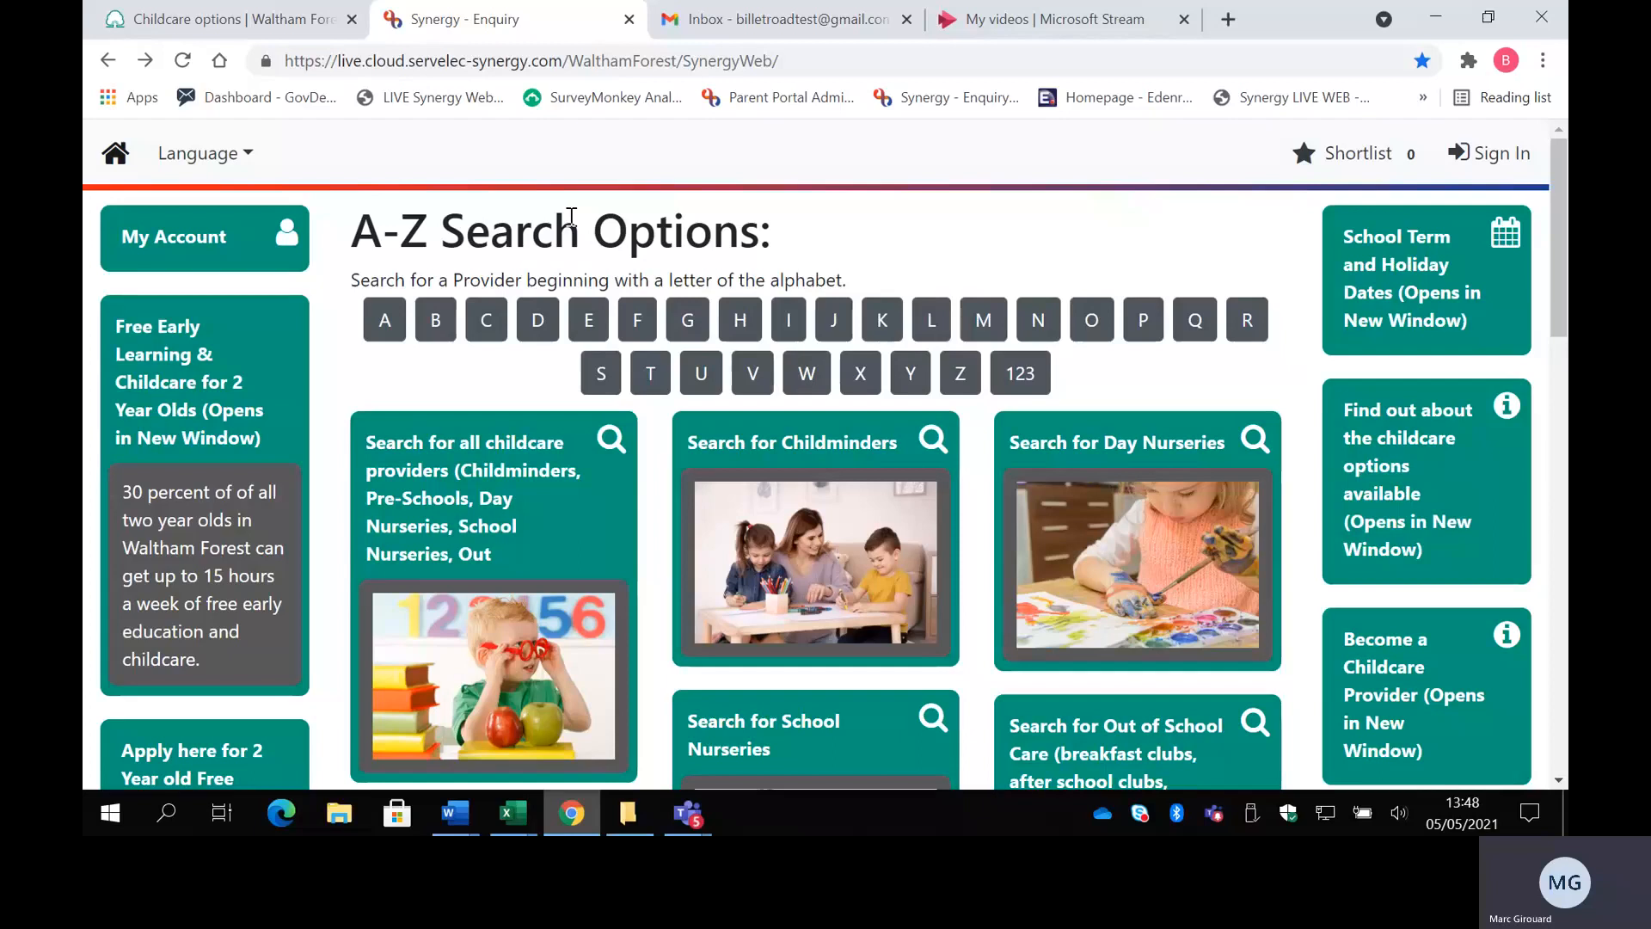
pyautogui.moveTo(1056, 217)
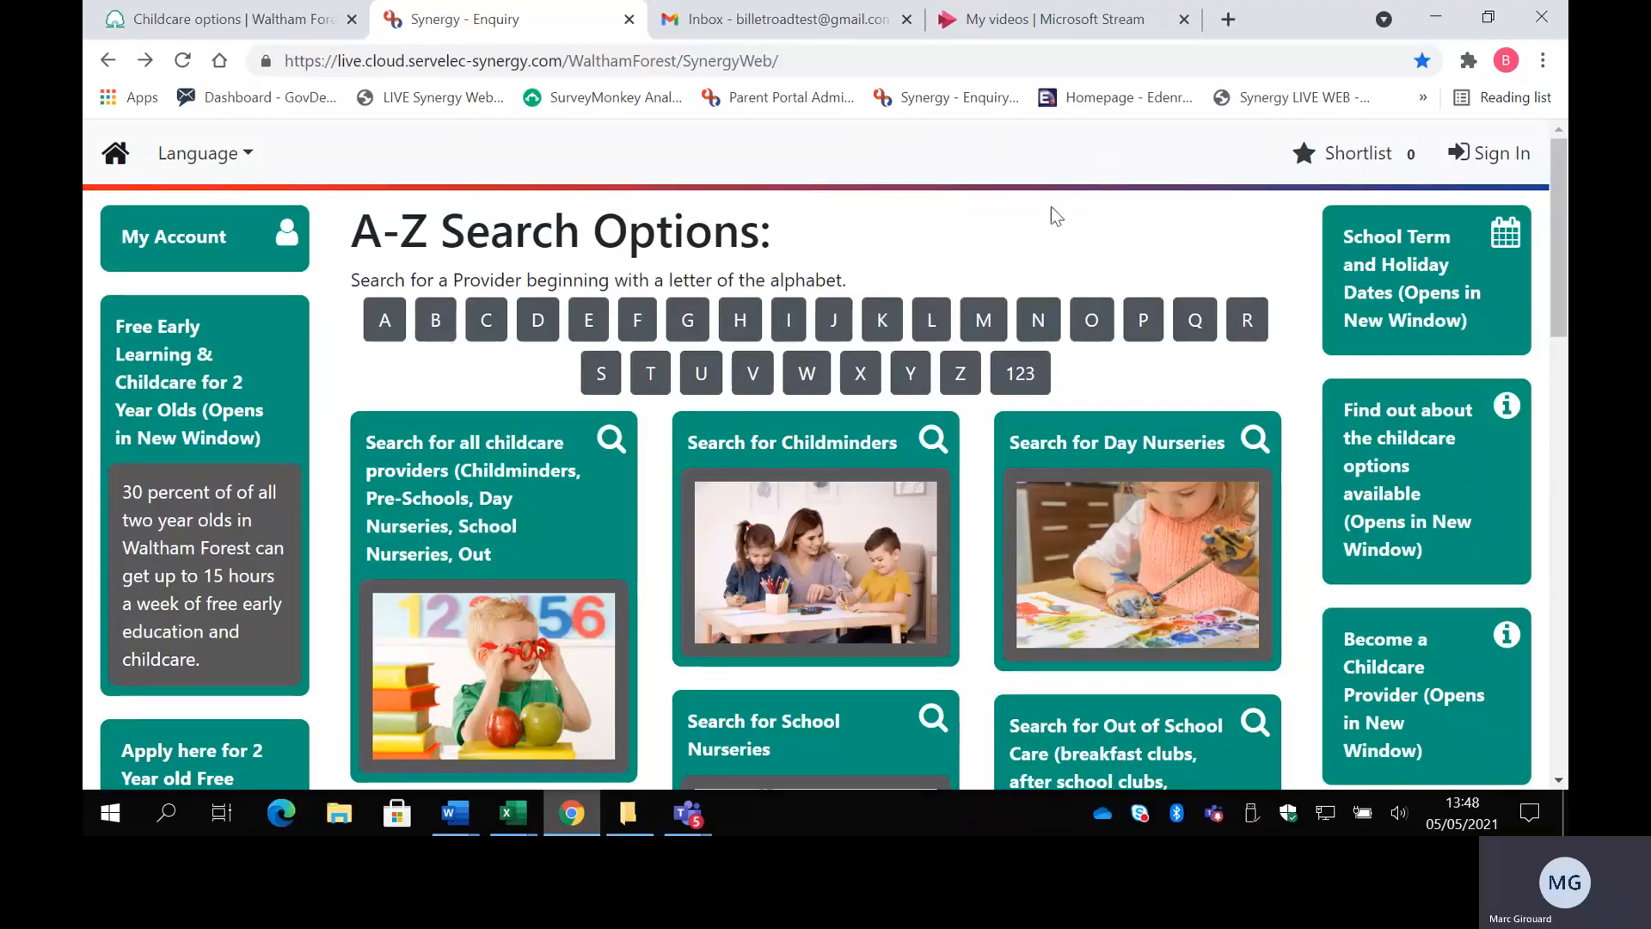
pyautogui.moveTo(1106, 172)
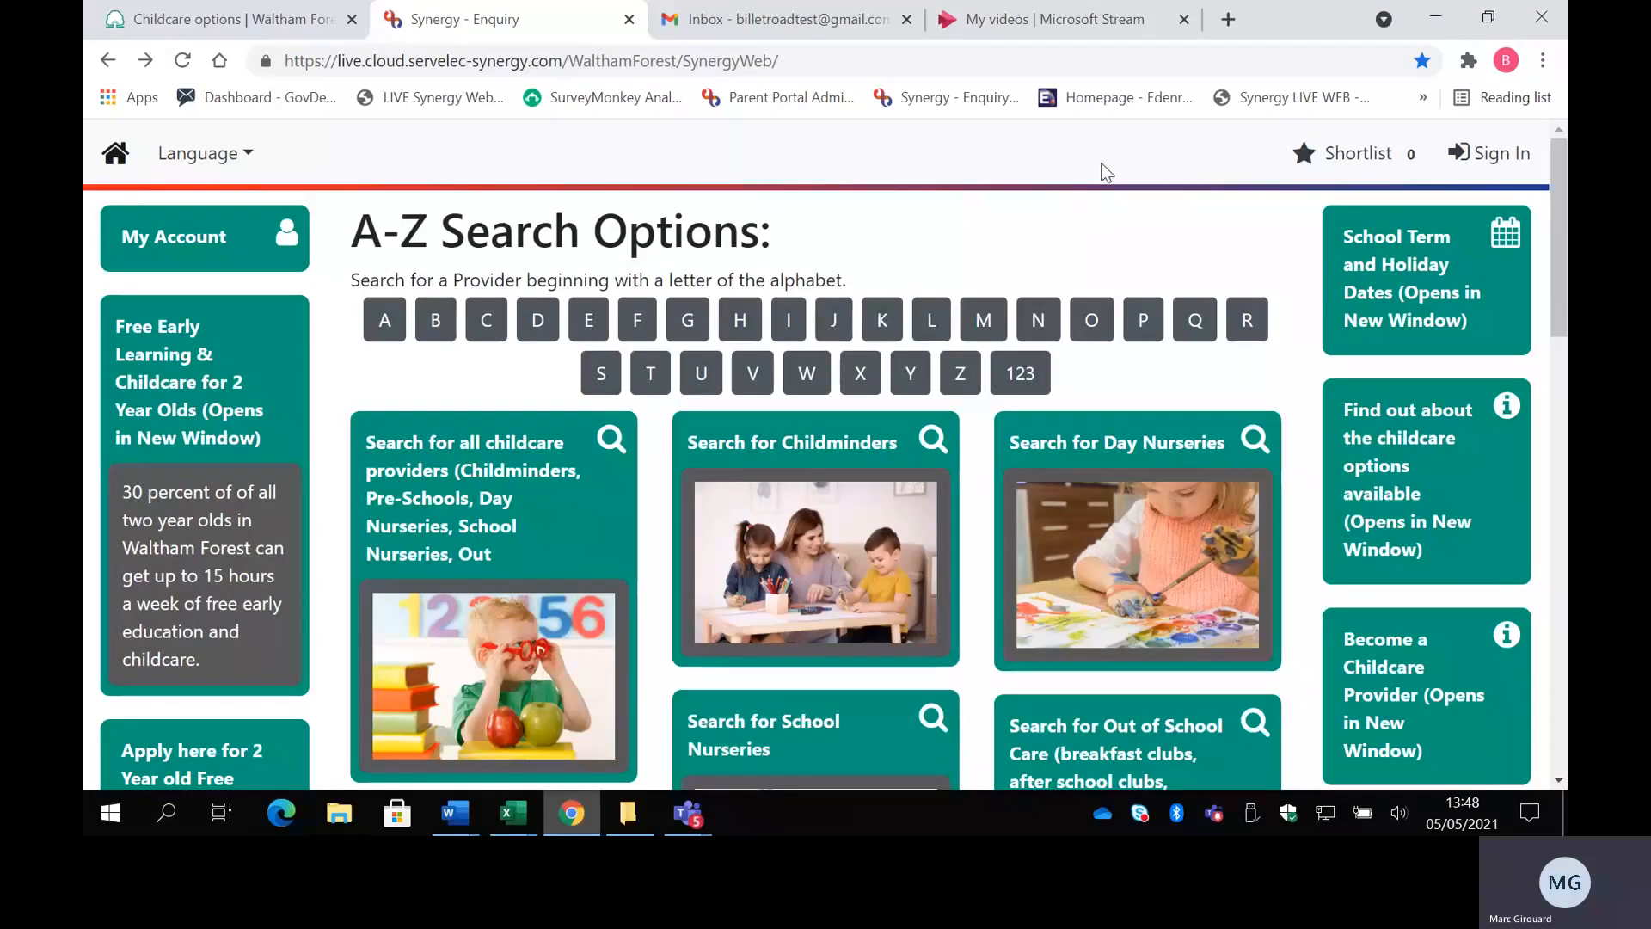
pyautogui.moveTo(84, 284)
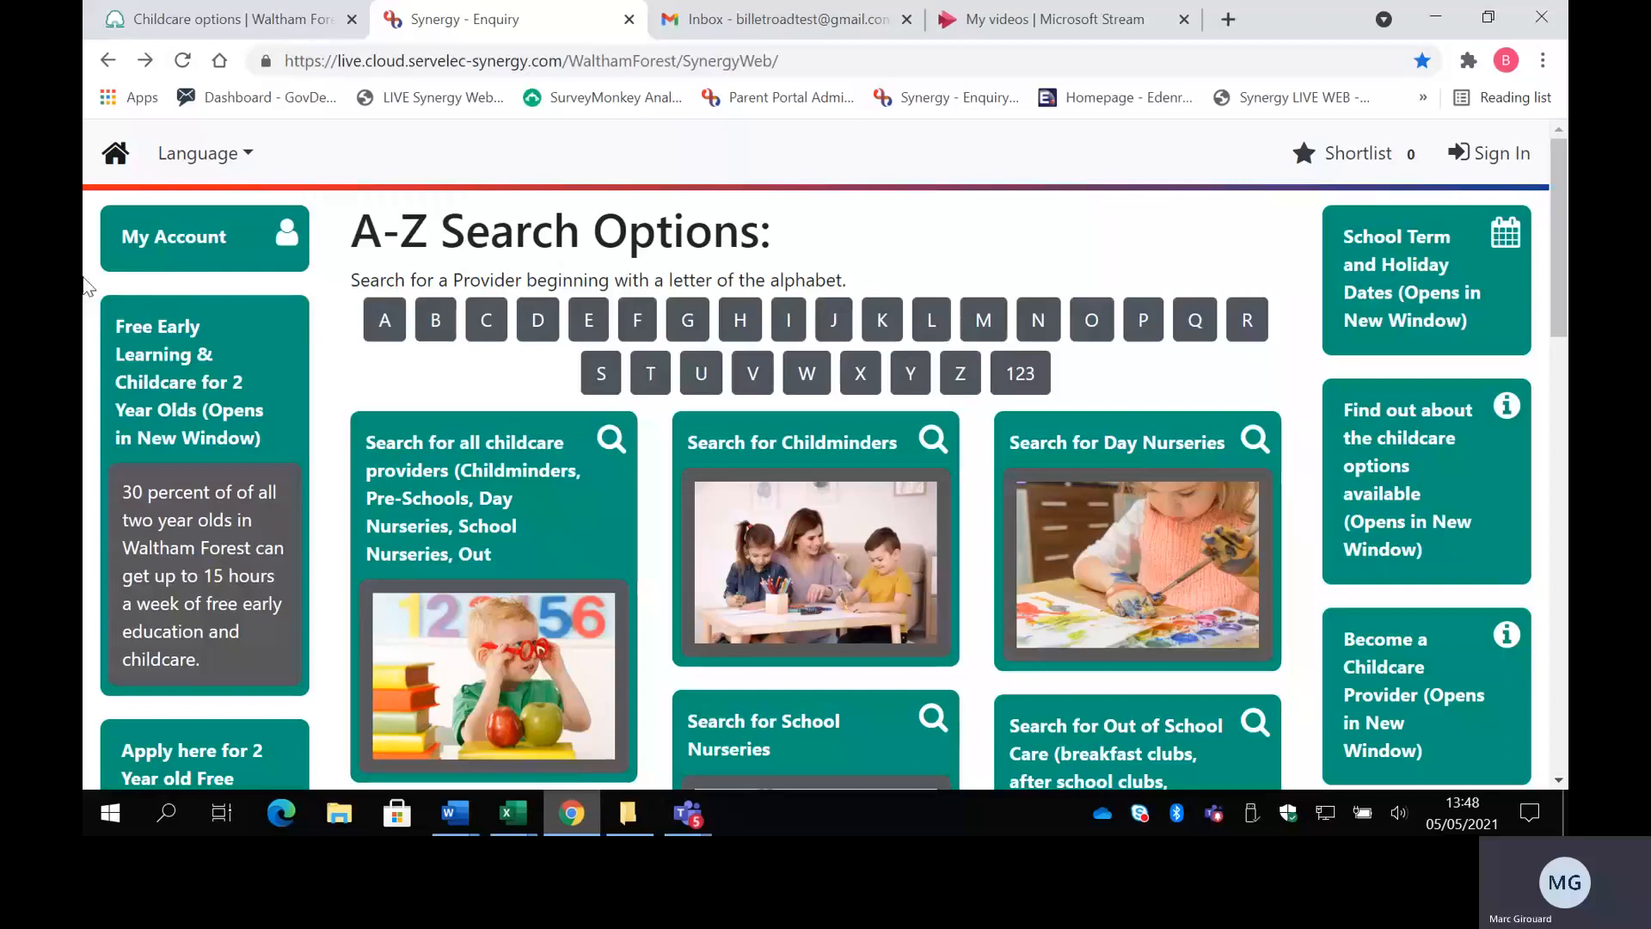
pyautogui.moveTo(189, 247)
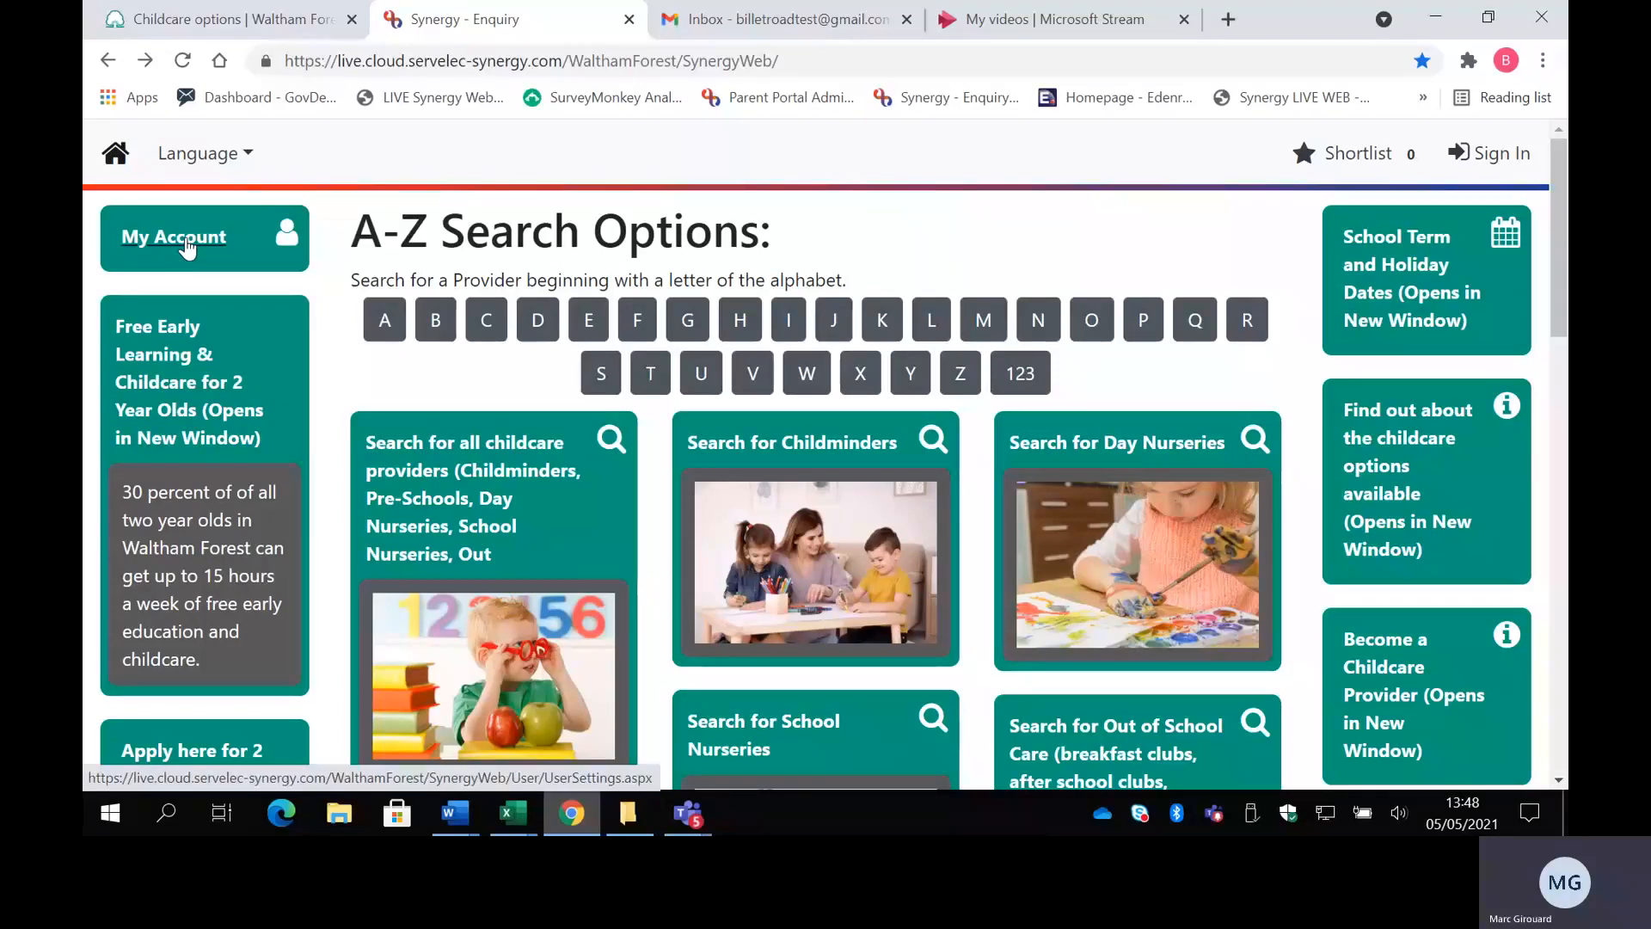
# Enter the provider's billetroad email address as the sign-in username, picking the saved suggestion after typing 'bille'
pyautogui.click(186, 237)
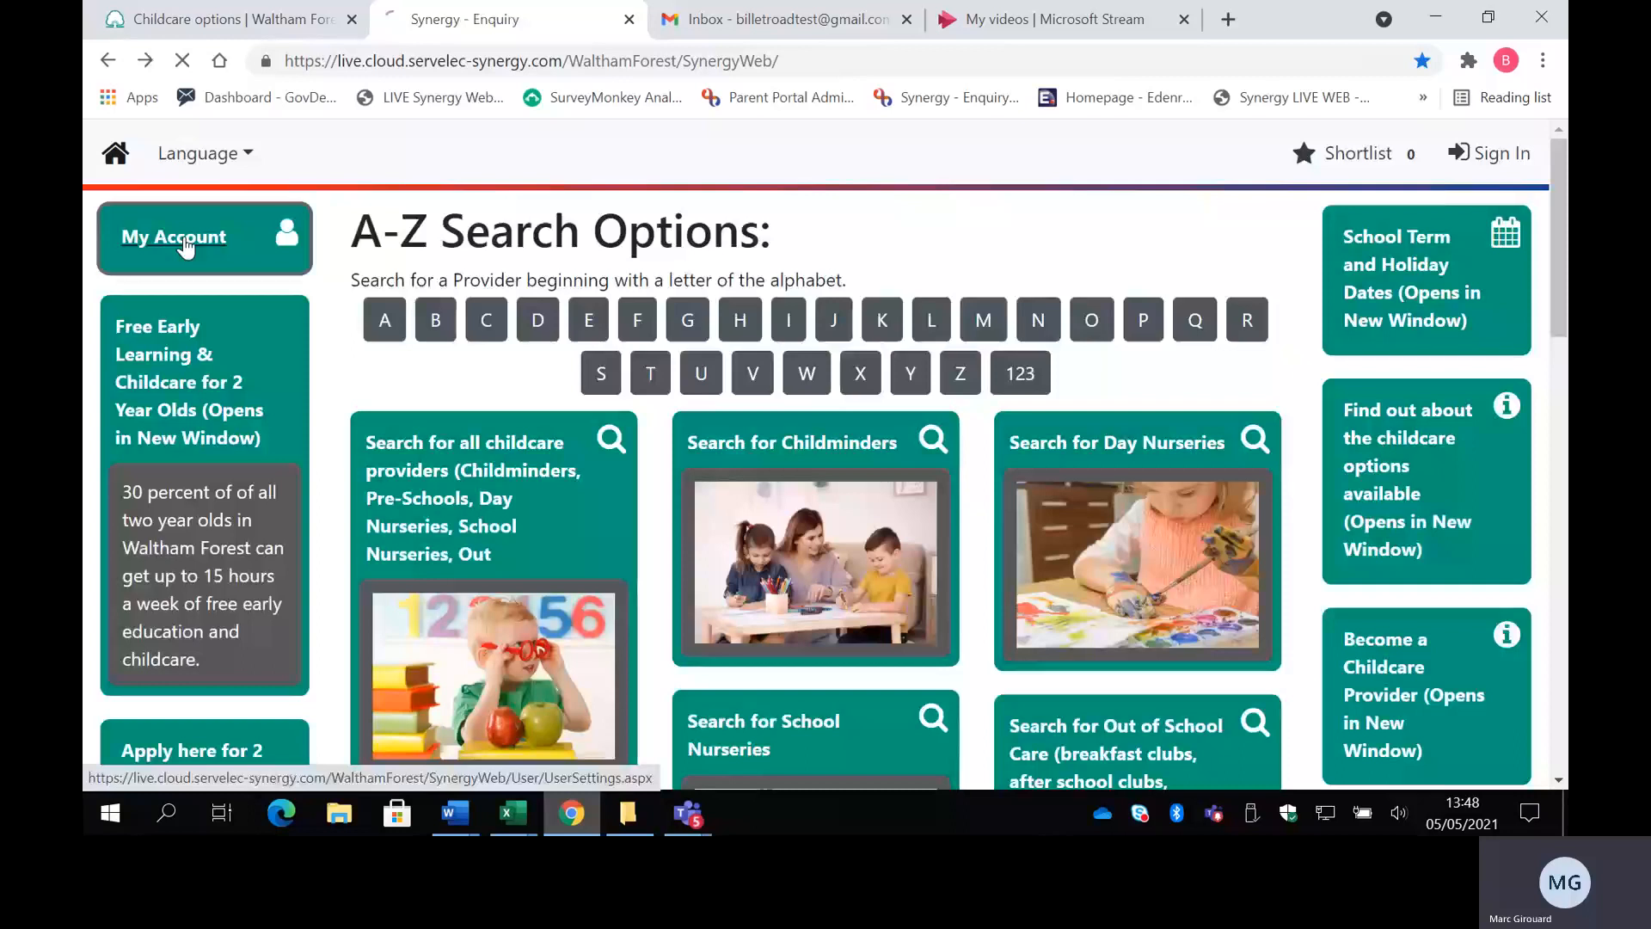
pyautogui.click(173, 237)
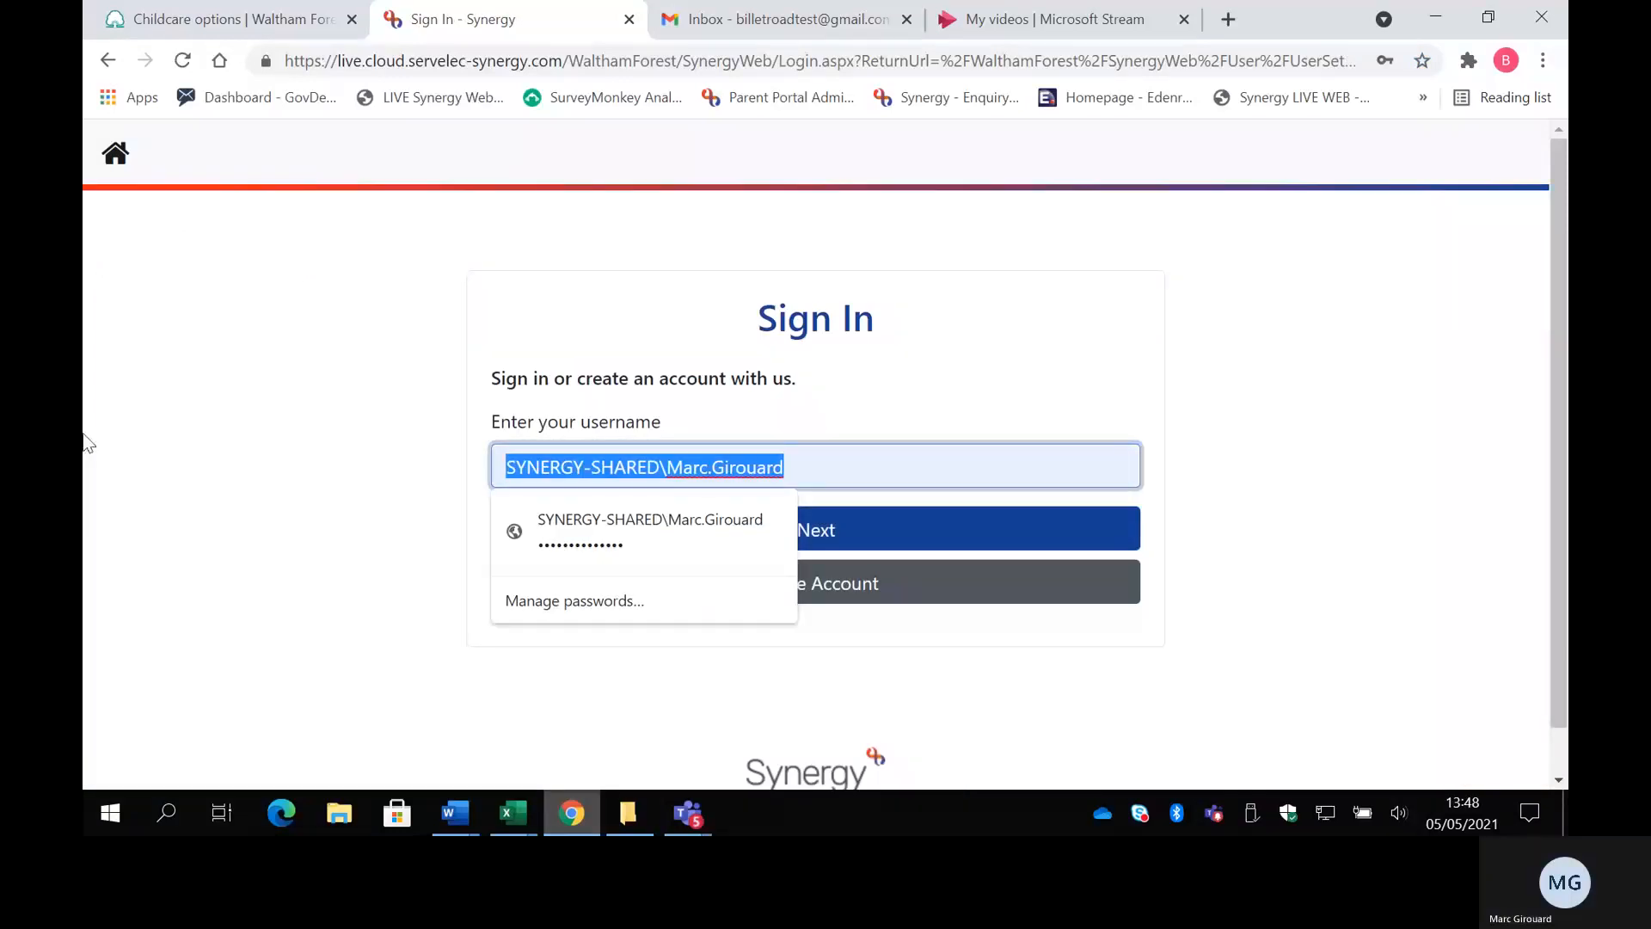
pyautogui.moveTo(102, 313)
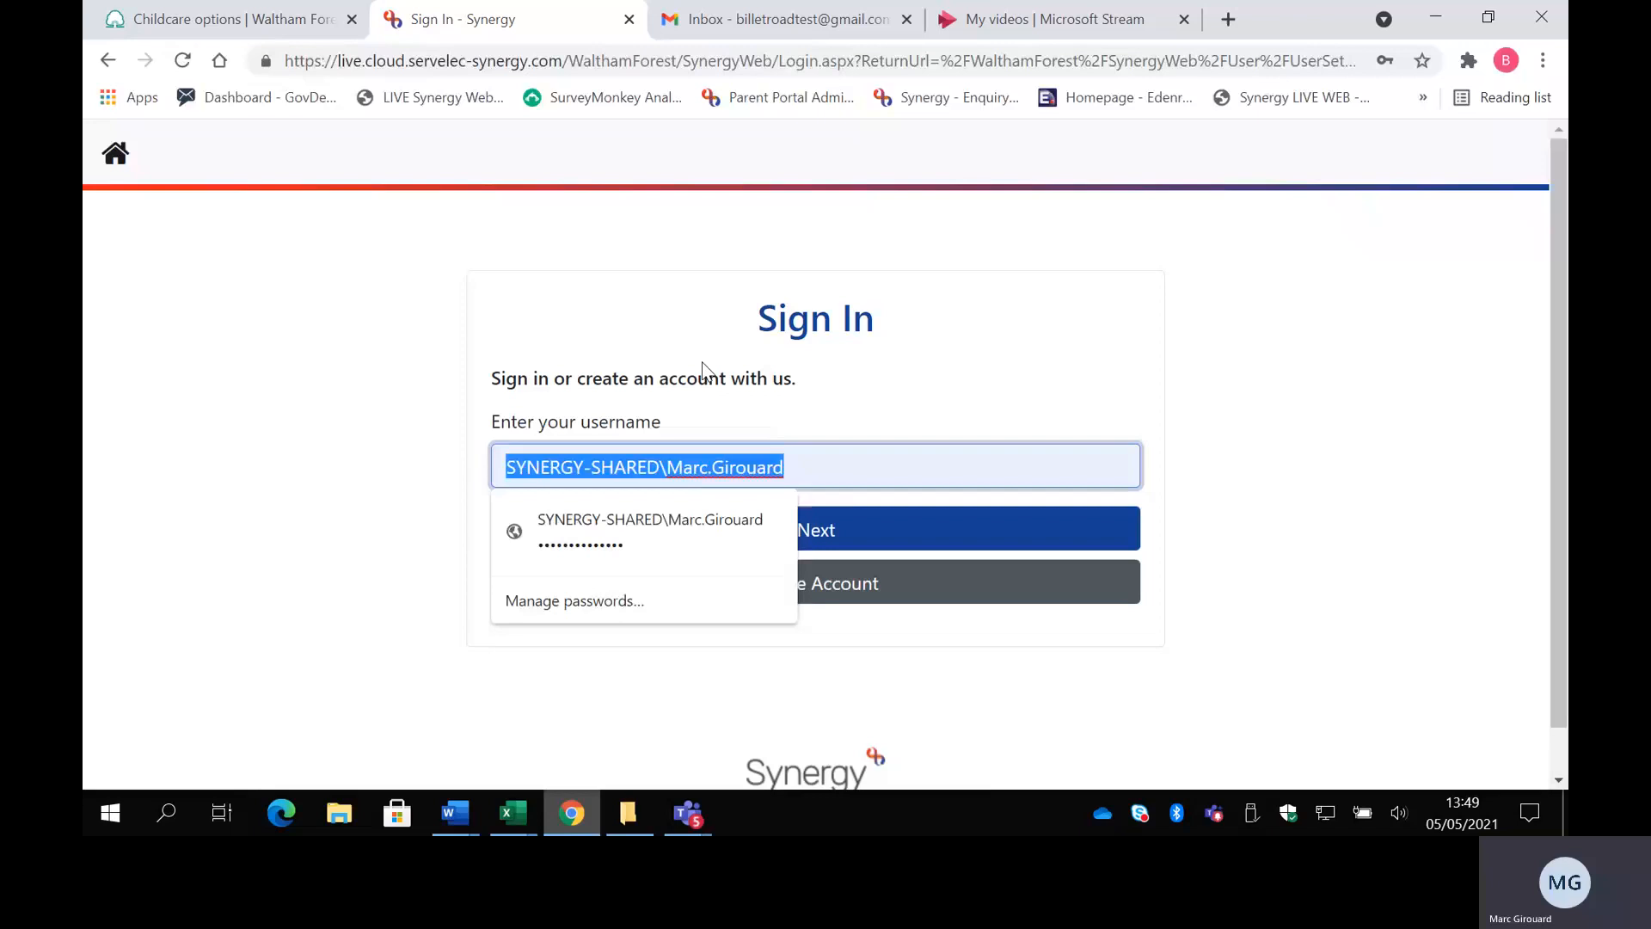
pyautogui.write('bille')
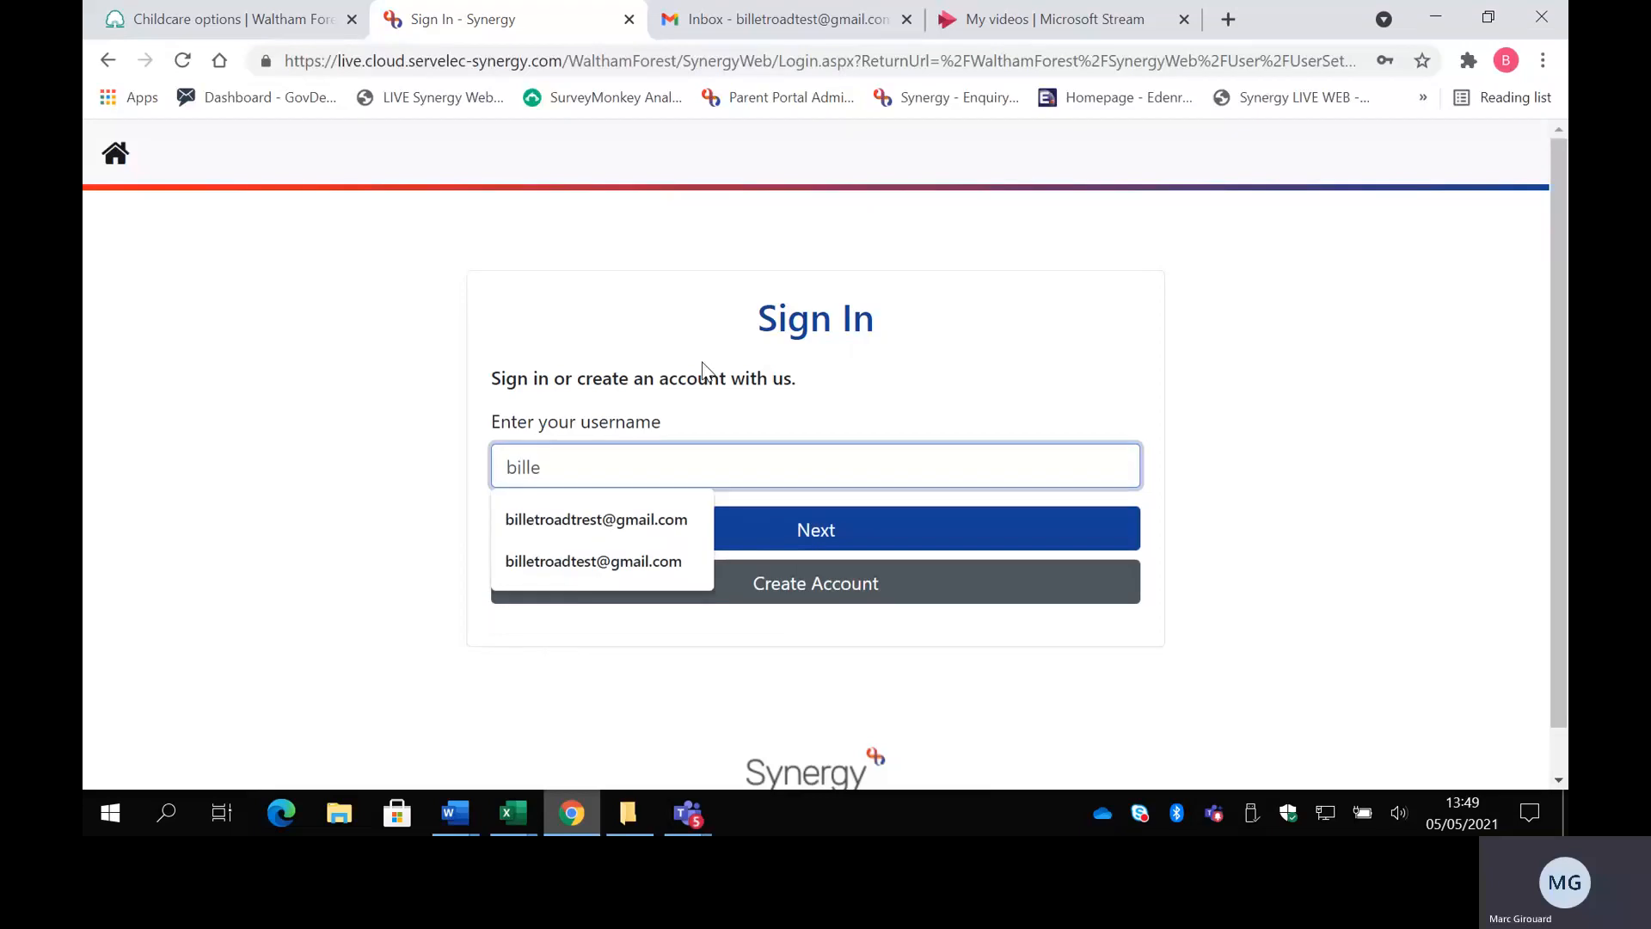
pyautogui.click(593, 561)
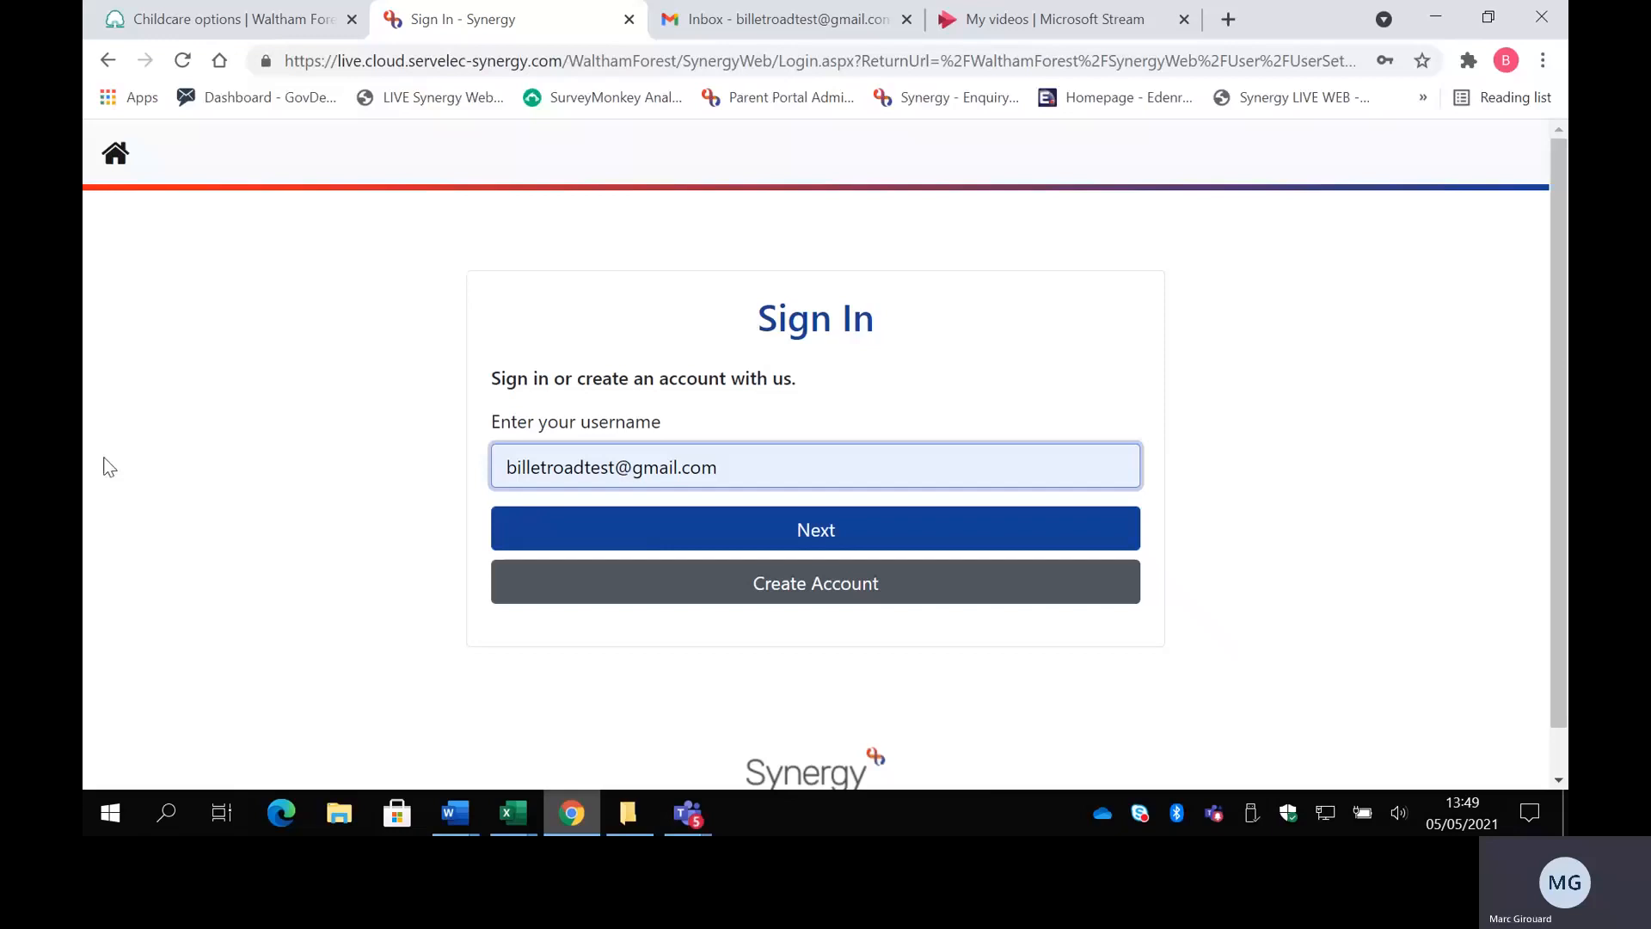
pyautogui.moveTo(186, 466)
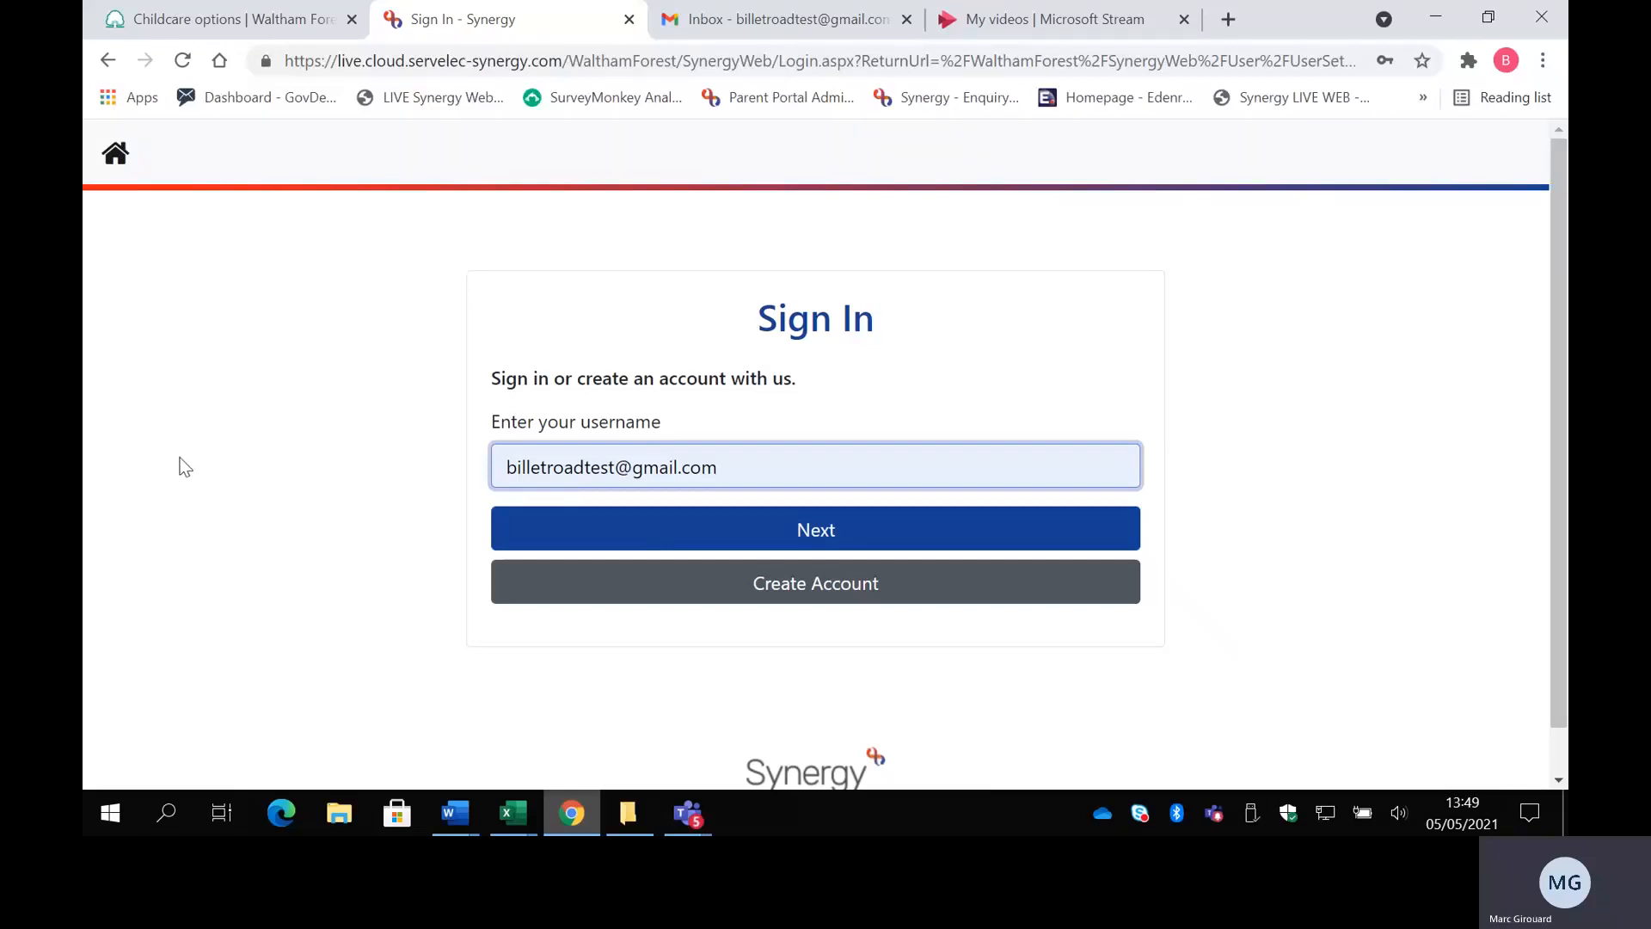
pyautogui.click(773, 466)
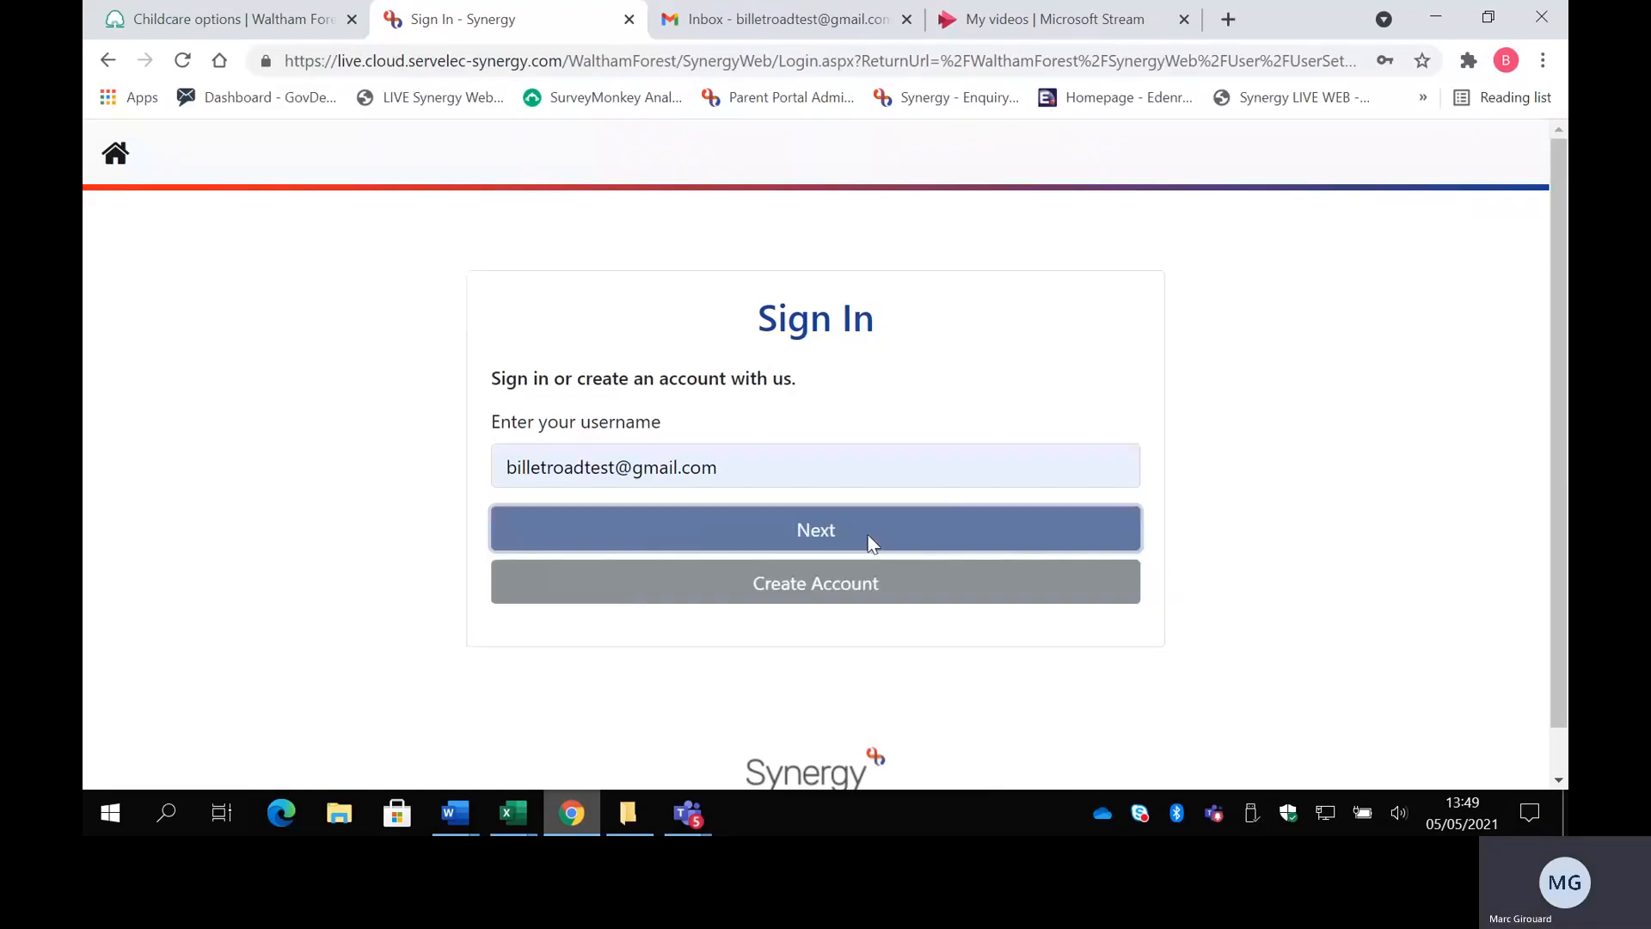
# Continue past the username, choose Forgot Password and request an emailed reset token
pyautogui.click(815, 528)
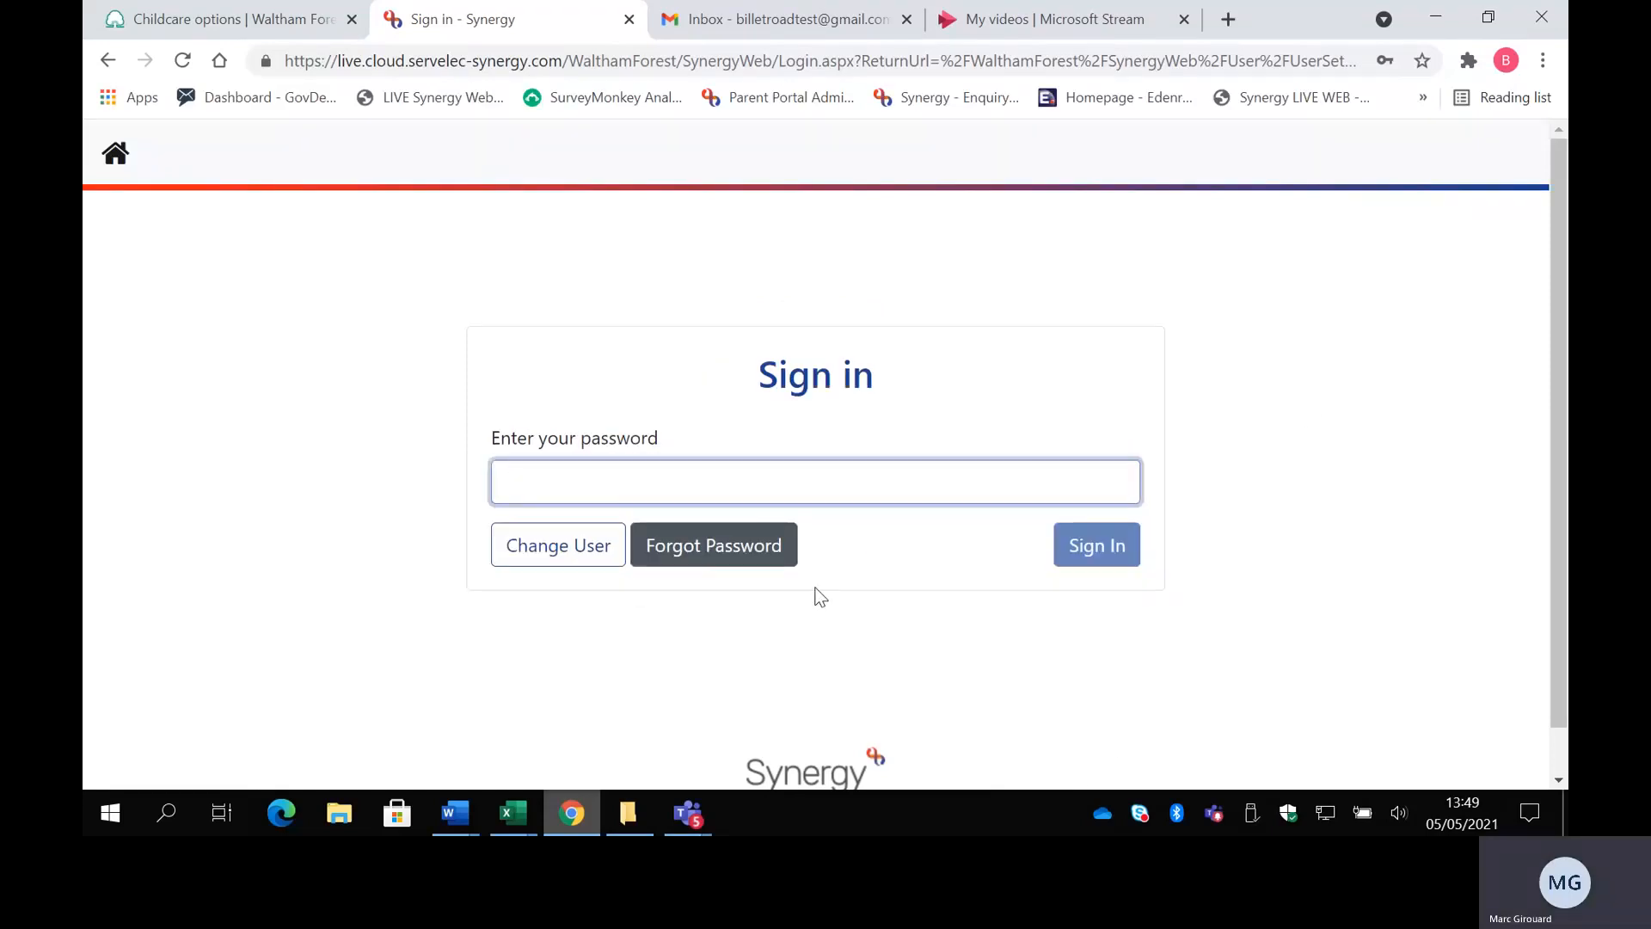
pyautogui.click(712, 545)
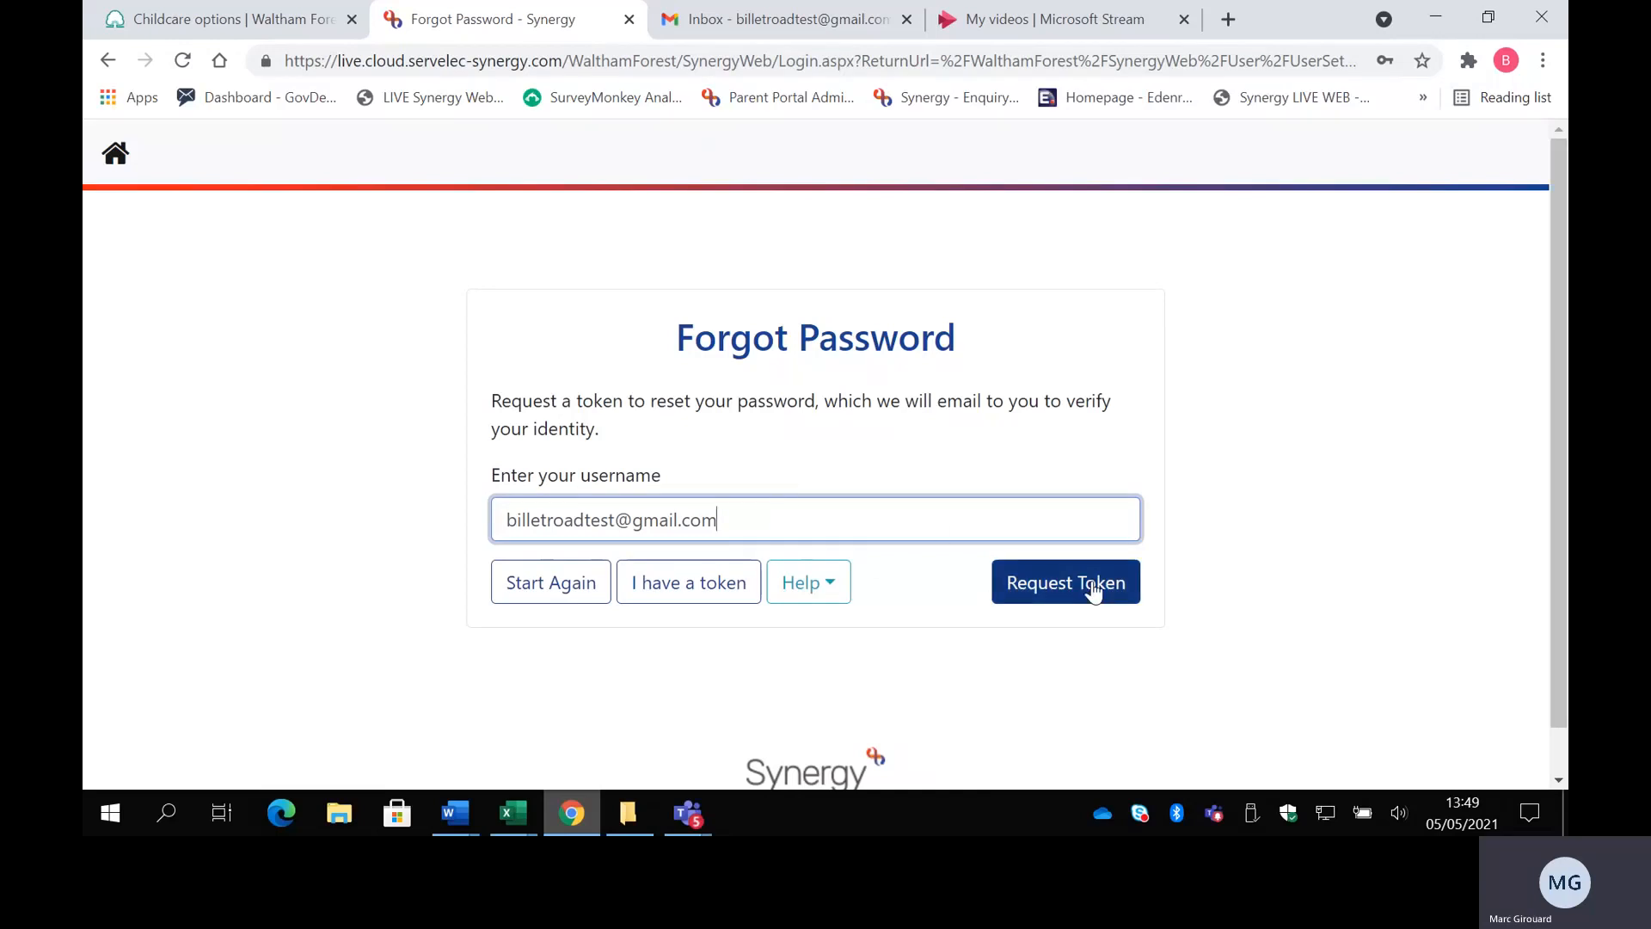
pyautogui.click(1065, 583)
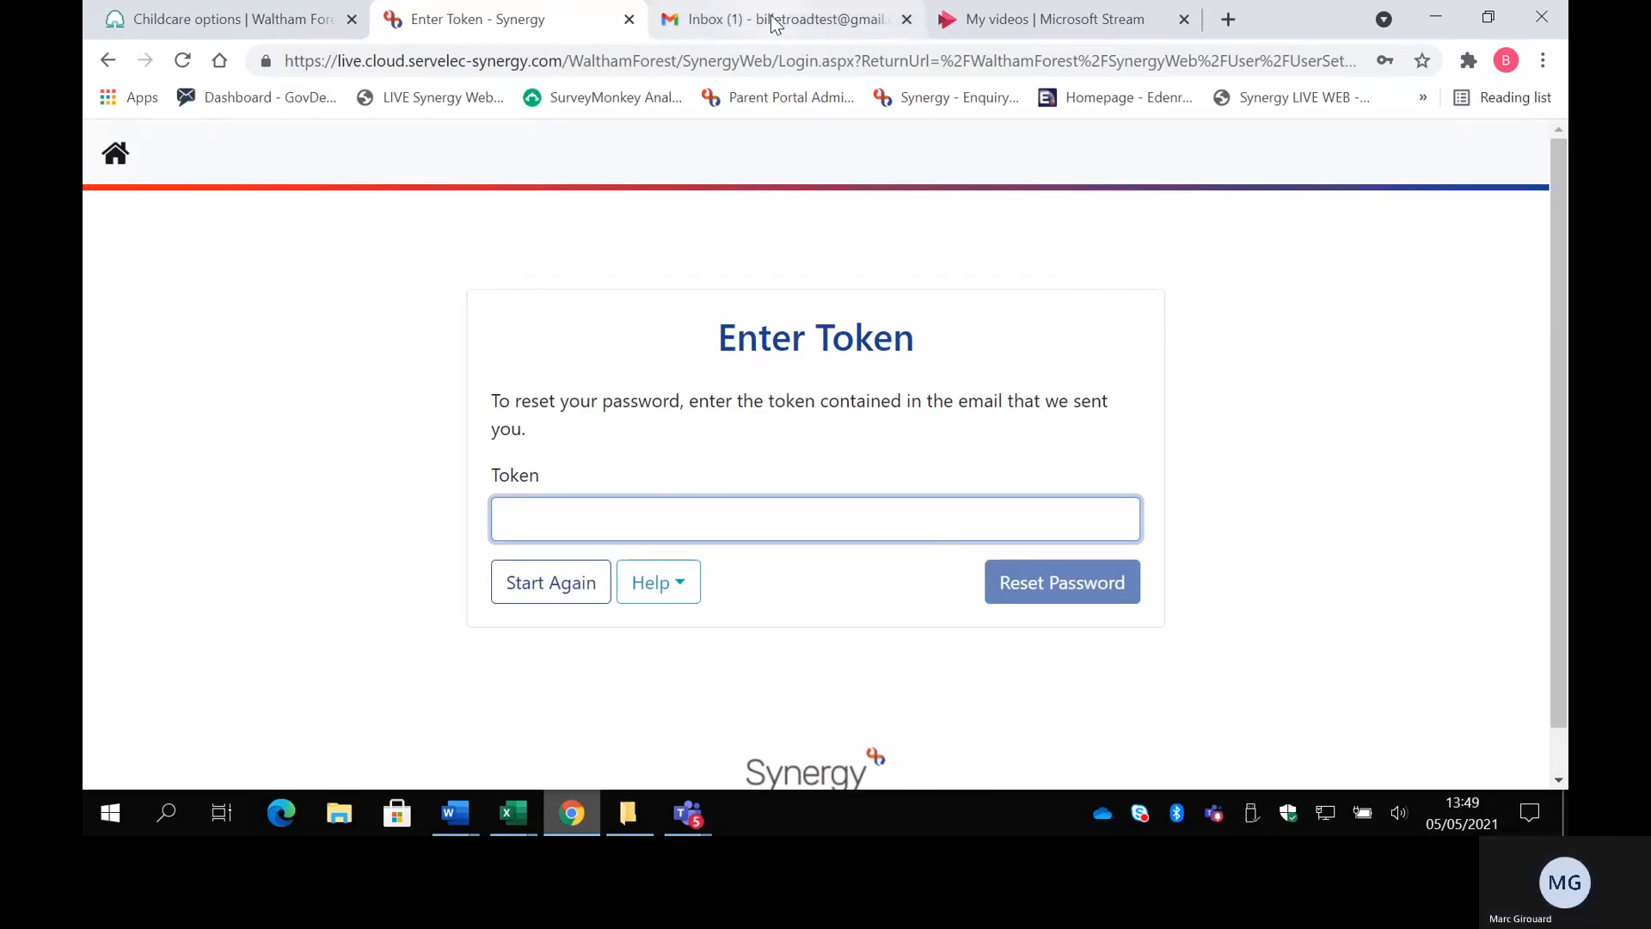
# Copy the reset token from the Synergy email in Gmail and return to the Enter Token page
pyautogui.click(785, 19)
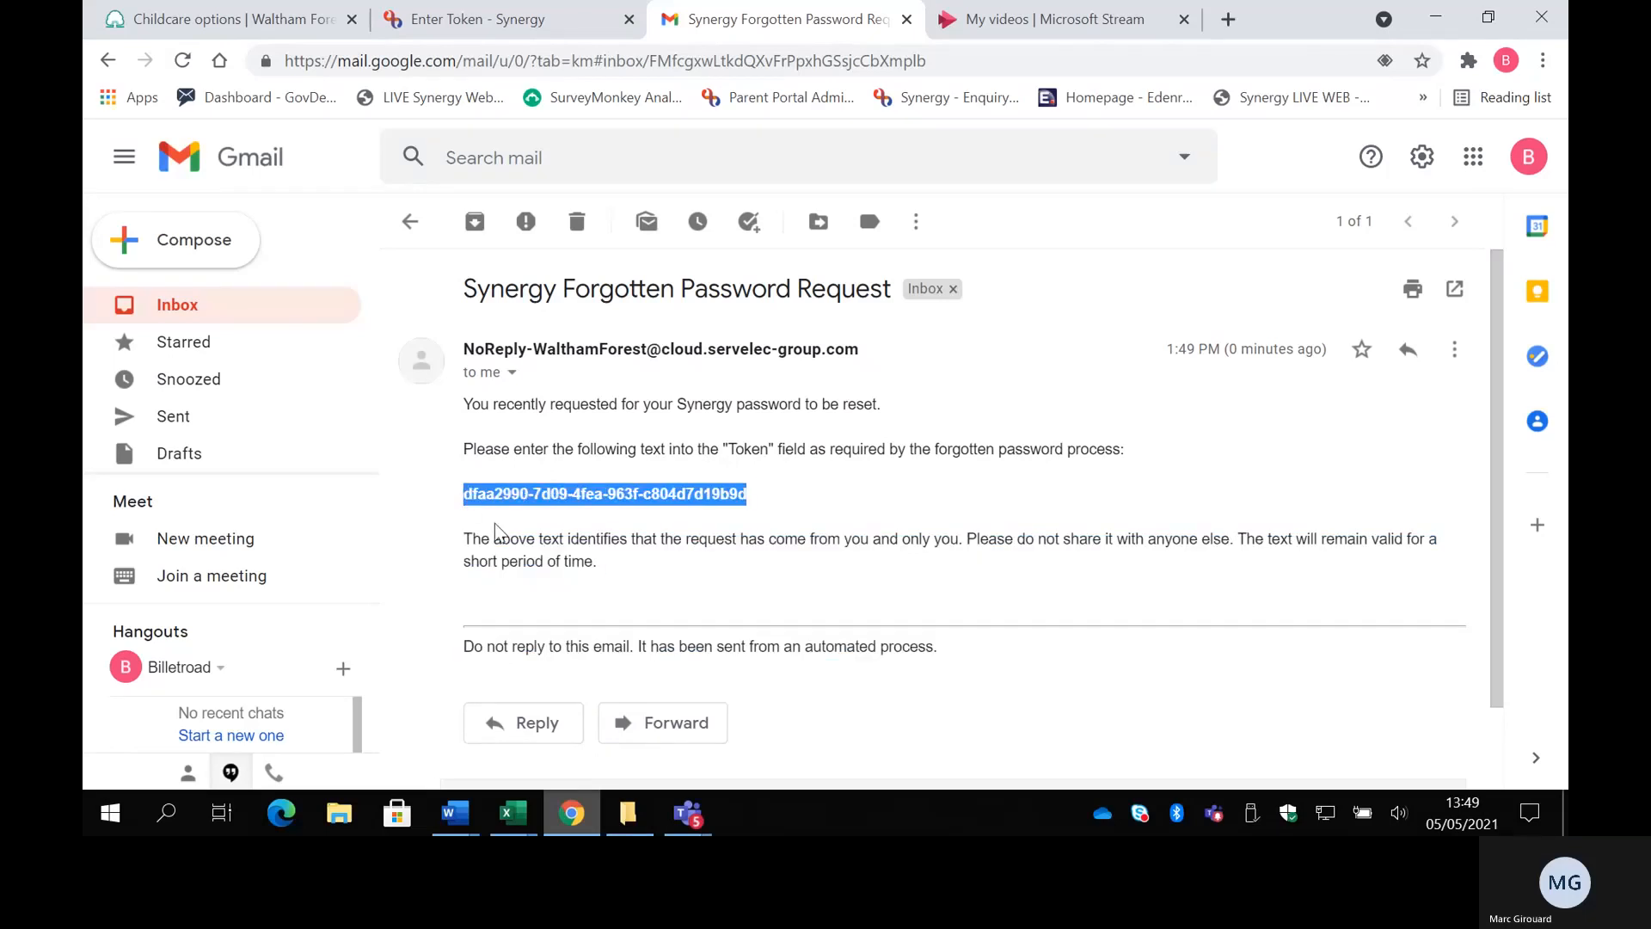
pyautogui.click(476, 19)
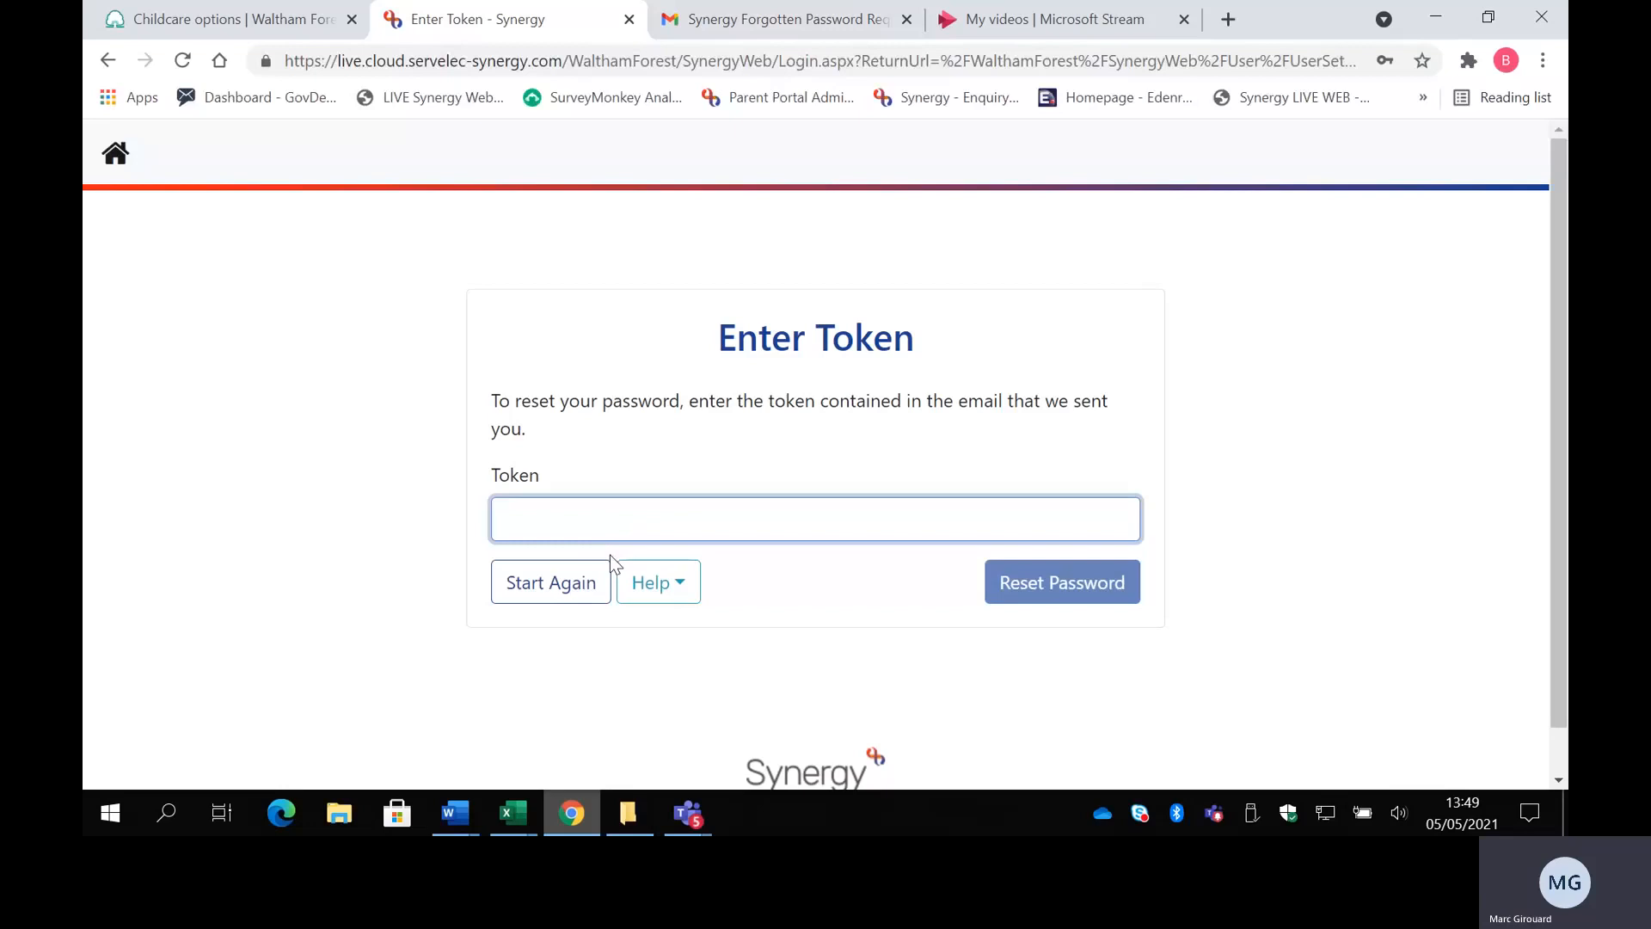
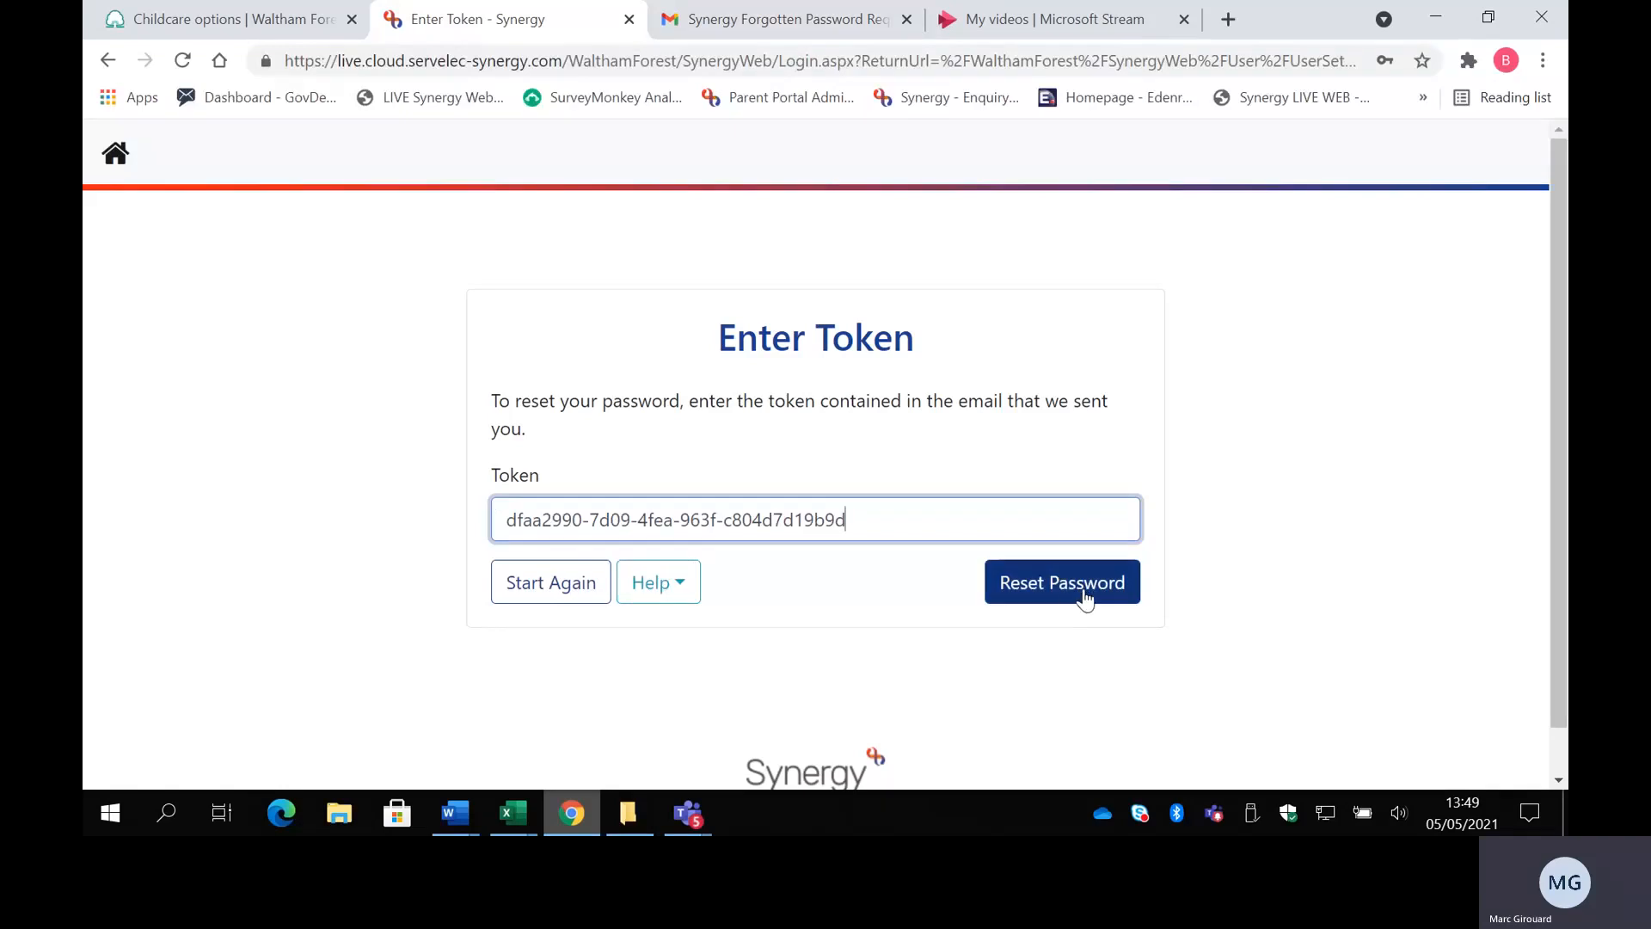
pyautogui.click(1062, 583)
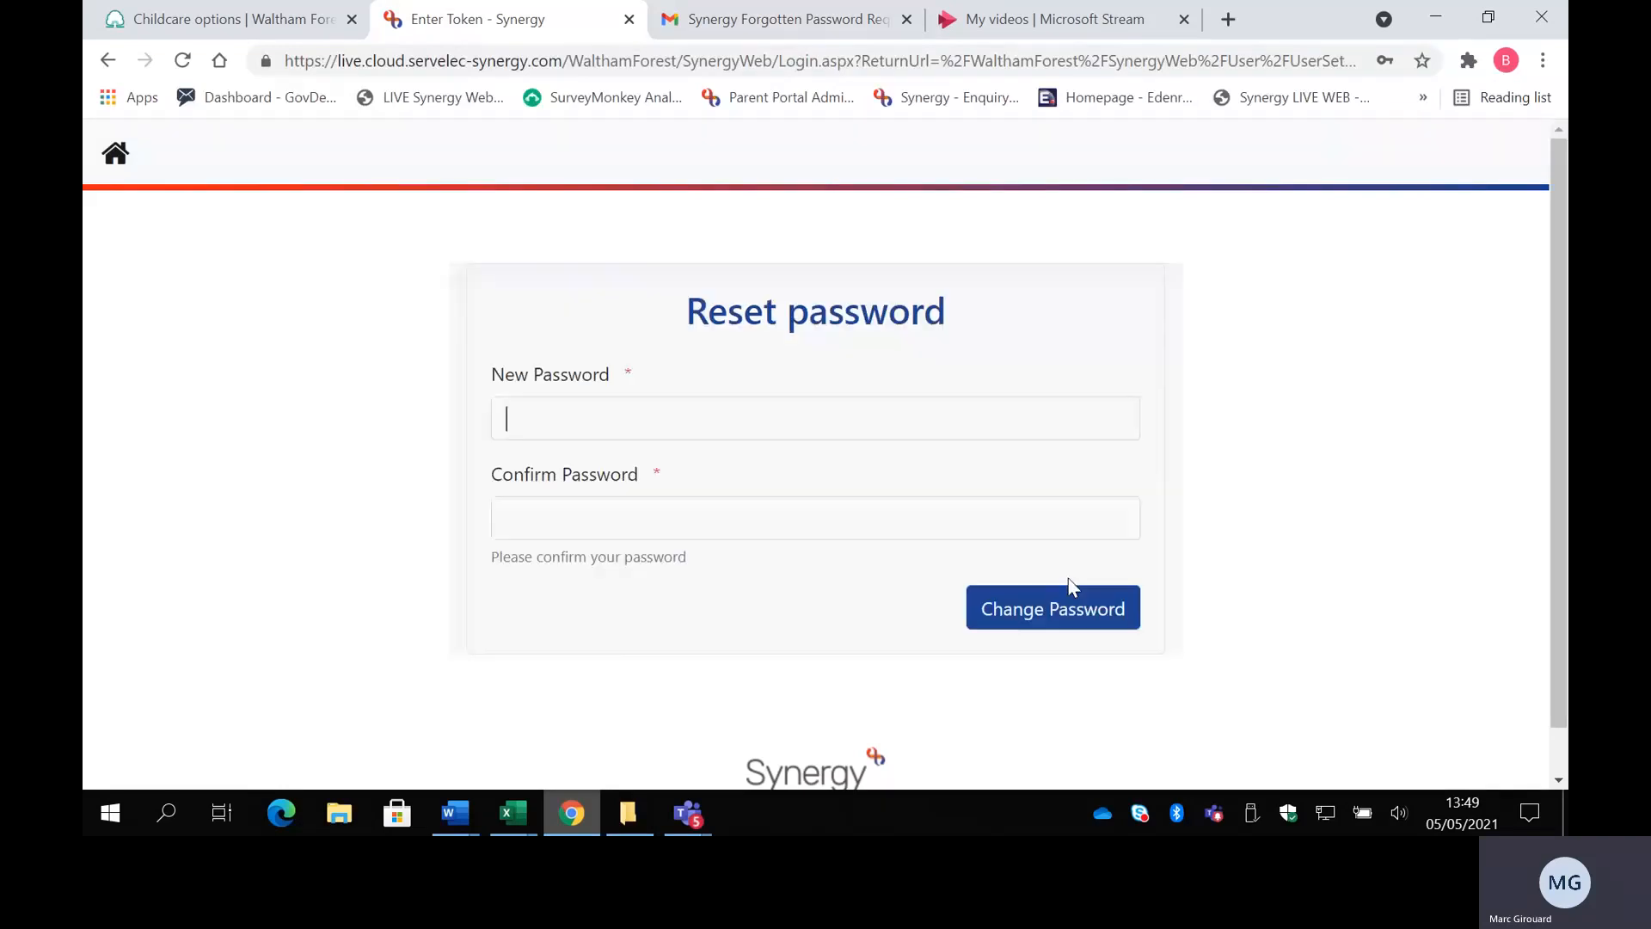
pyautogui.click(814, 418)
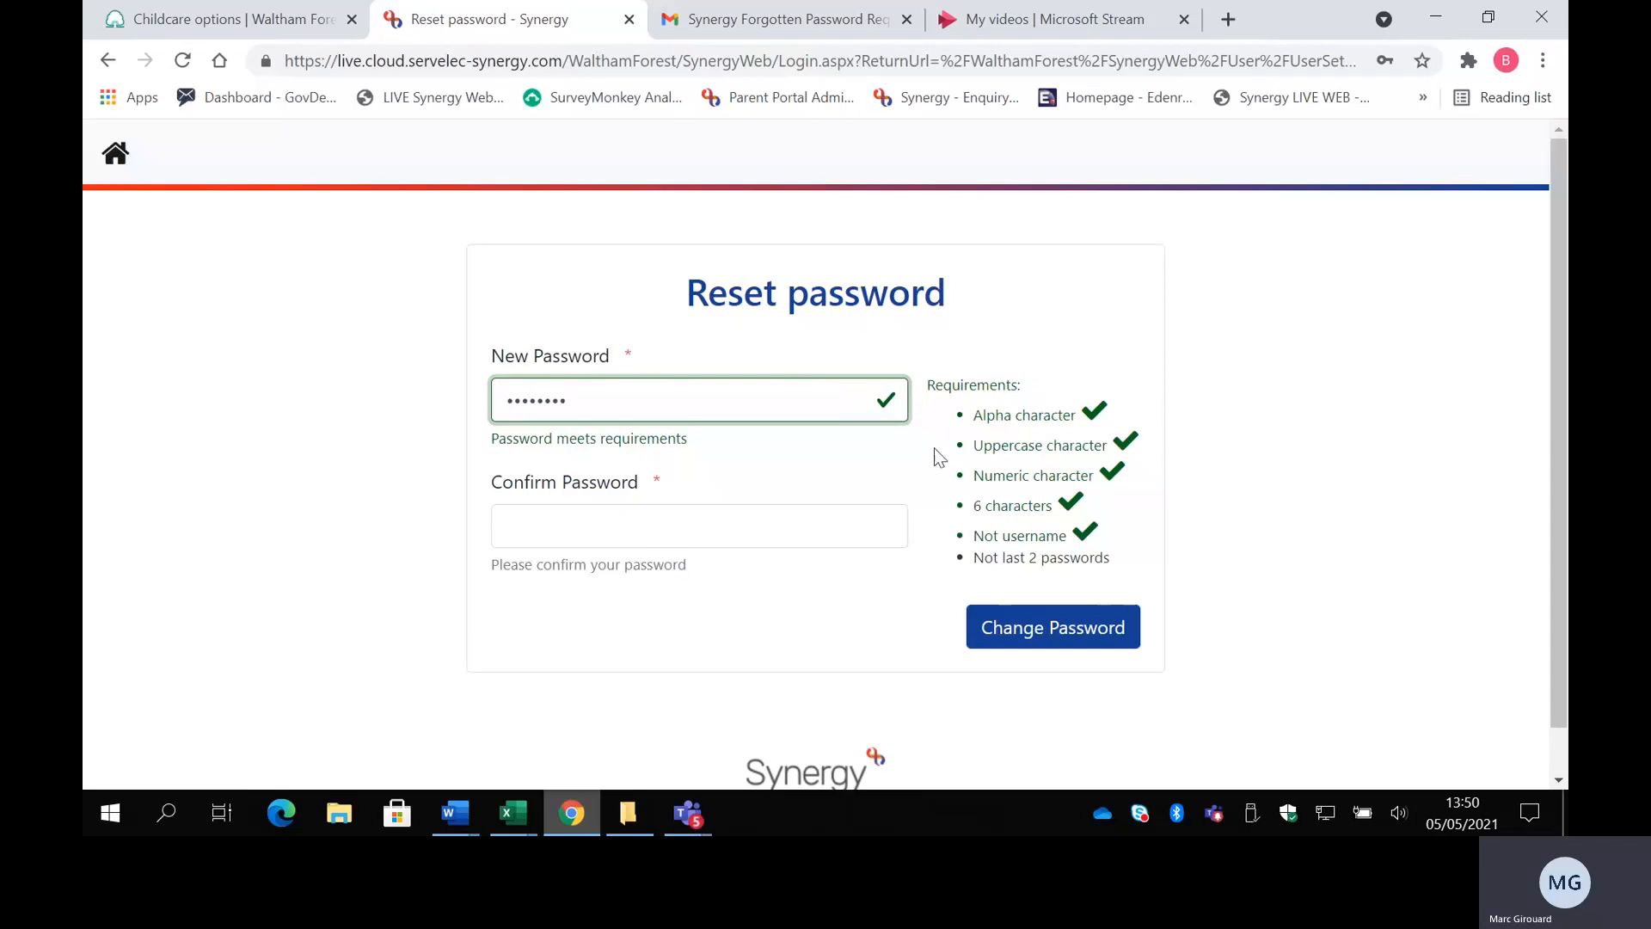
pyautogui.write('••')
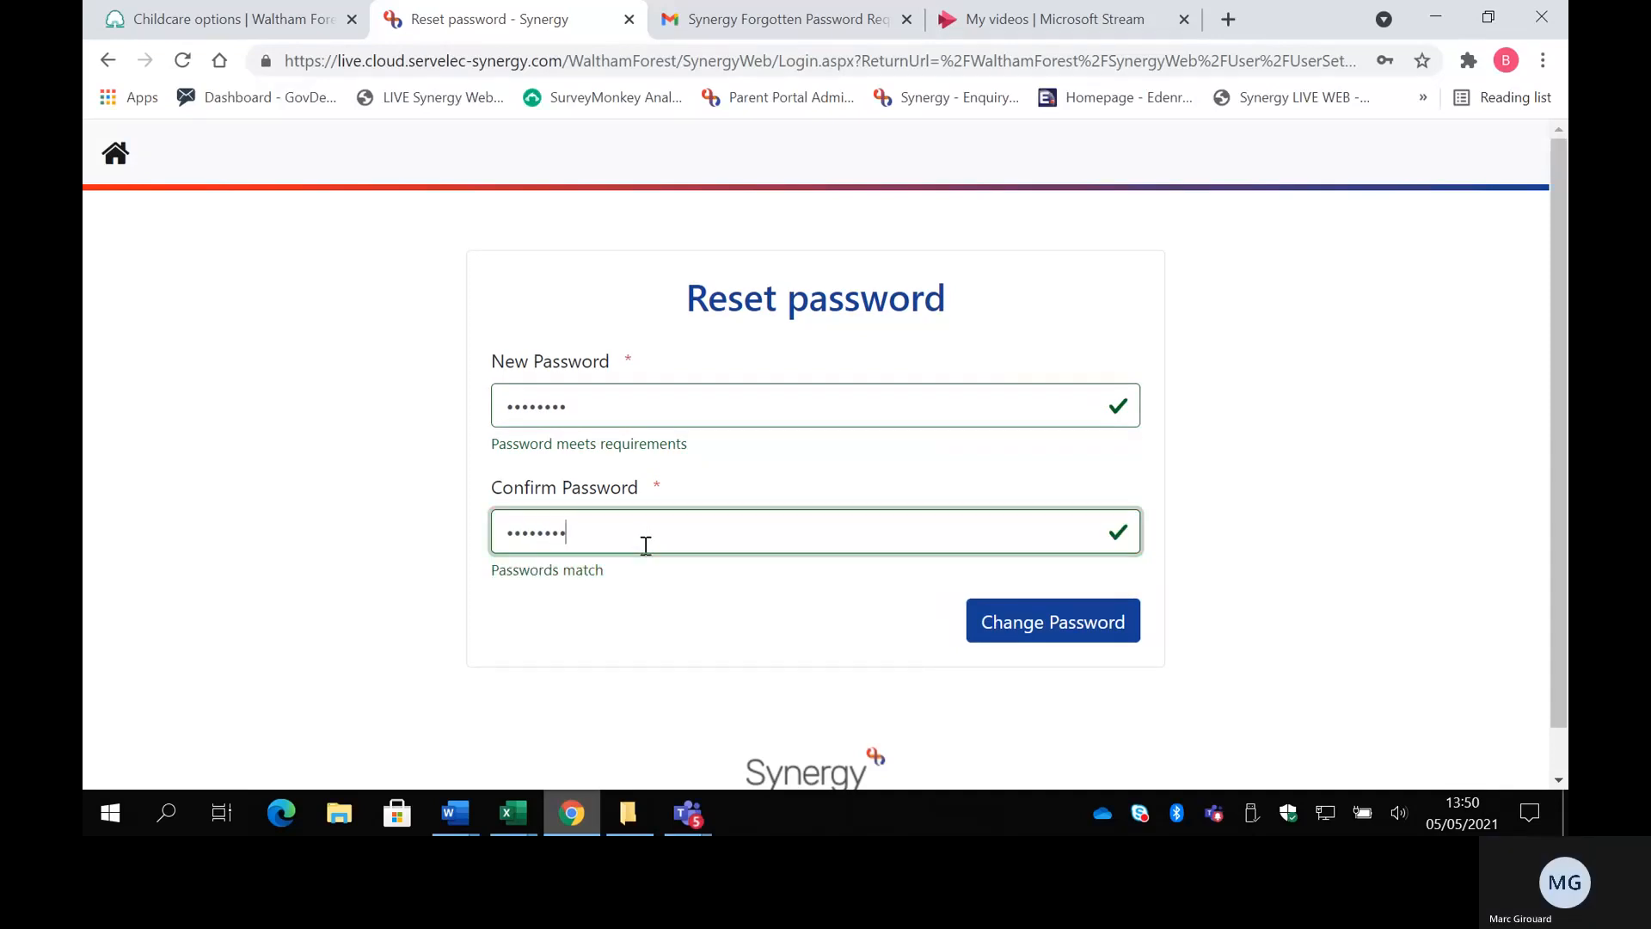
pyautogui.moveTo(1053, 621)
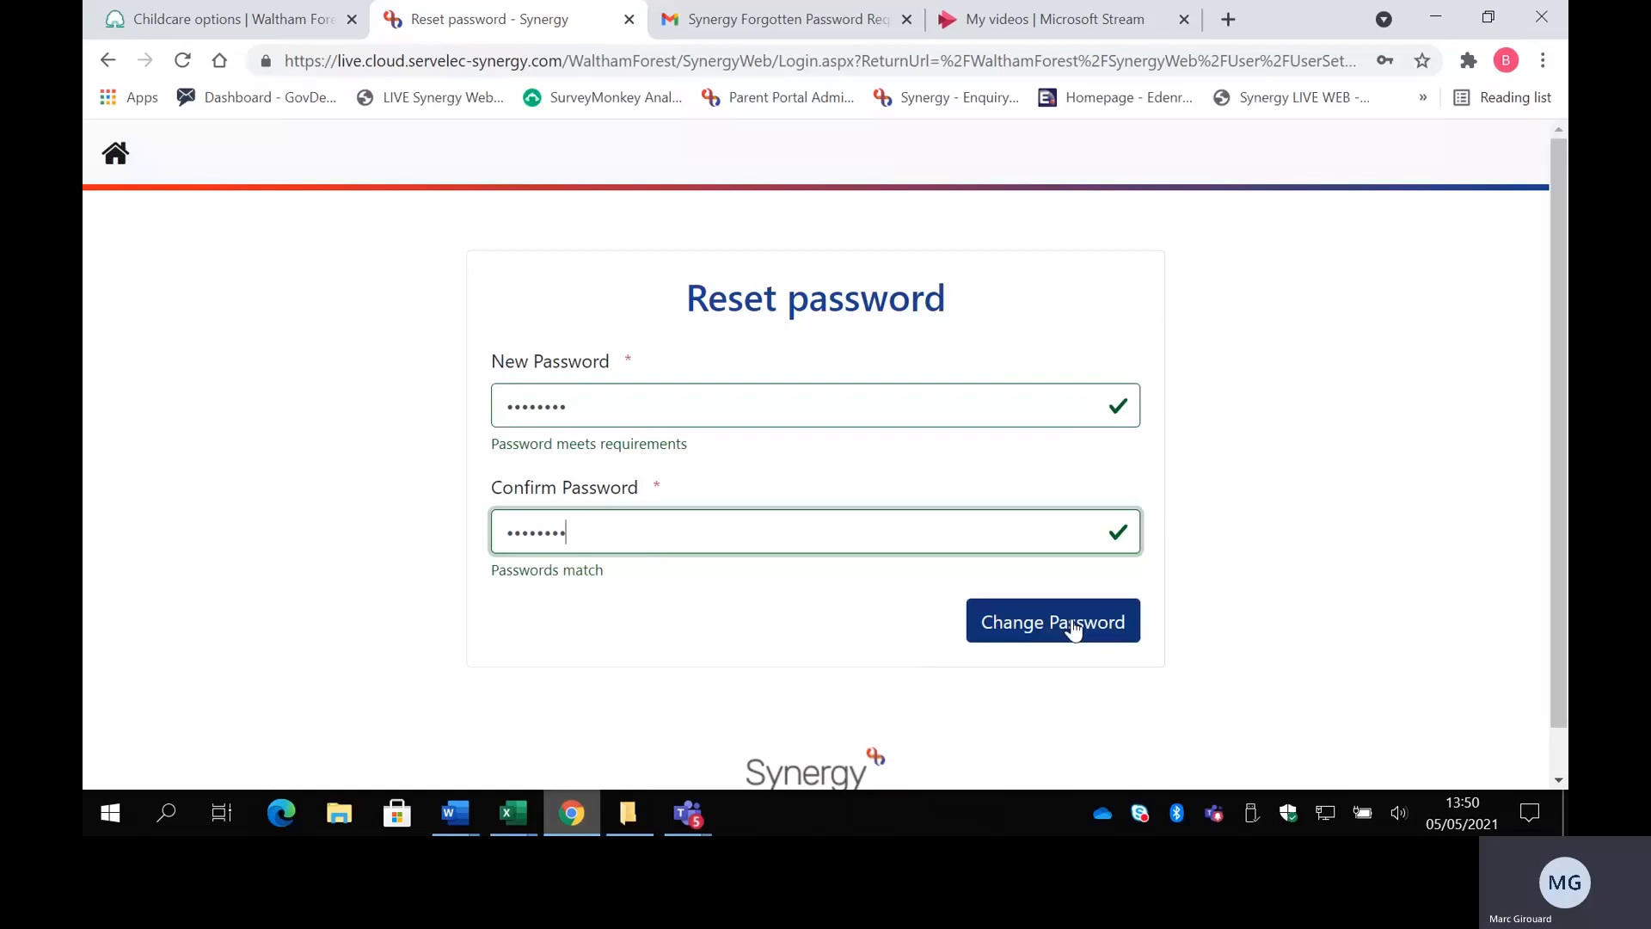
# Change the password, decline Chrome's save prompt, and enter the Childcare / Service Provider module home page
pyautogui.click(1052, 621)
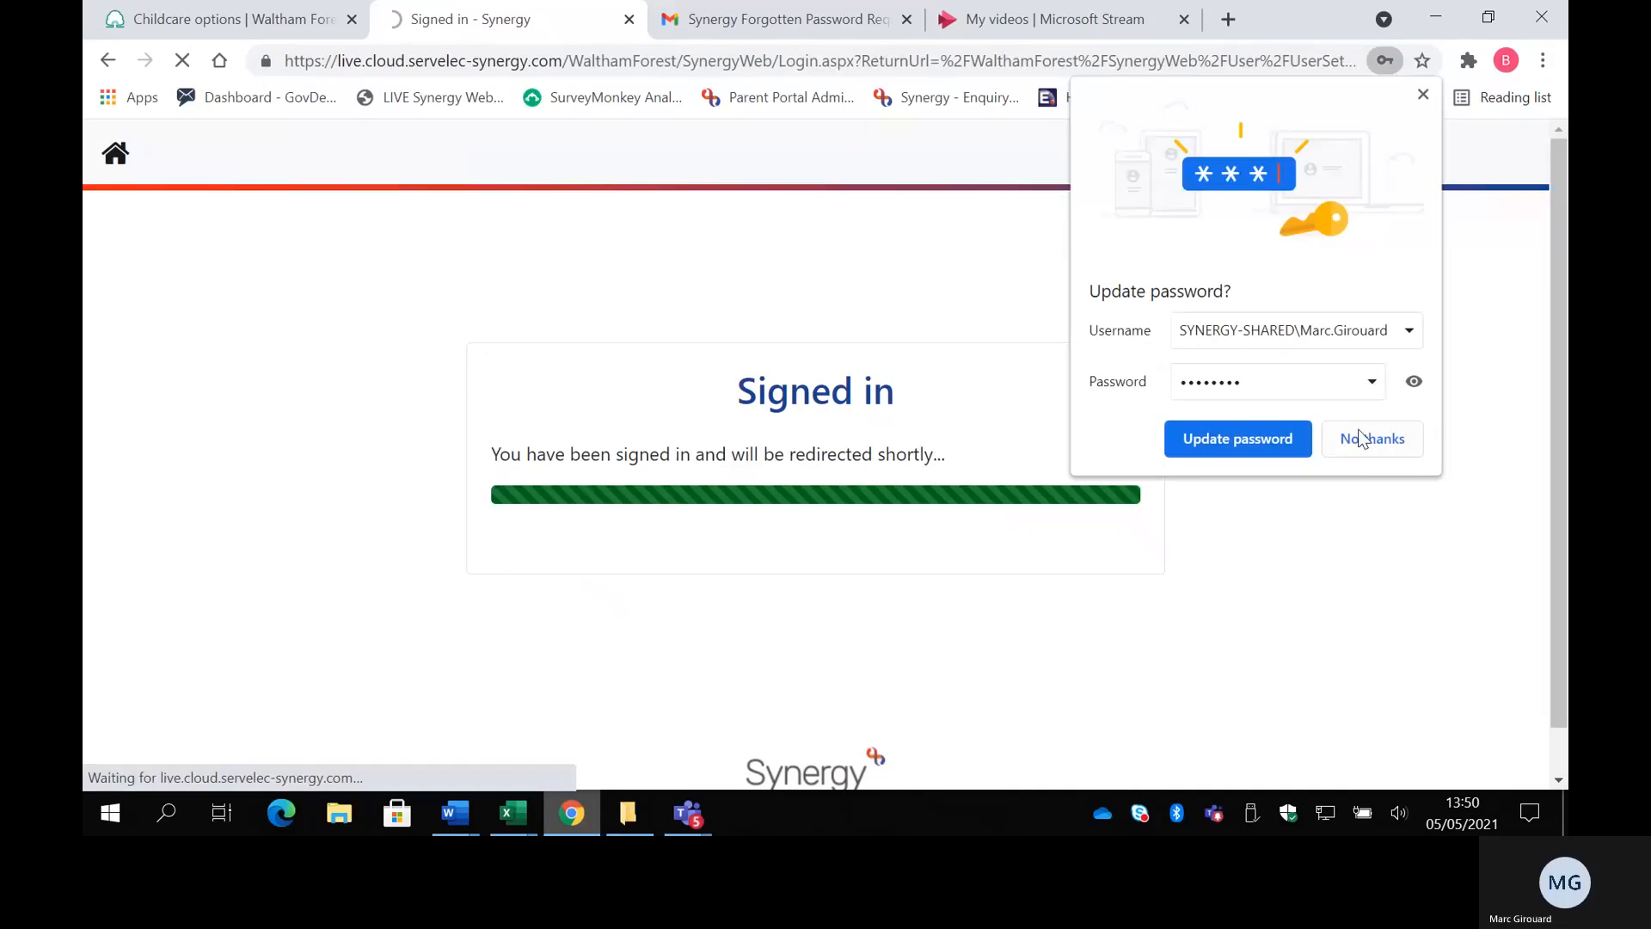
pyautogui.click(1371, 439)
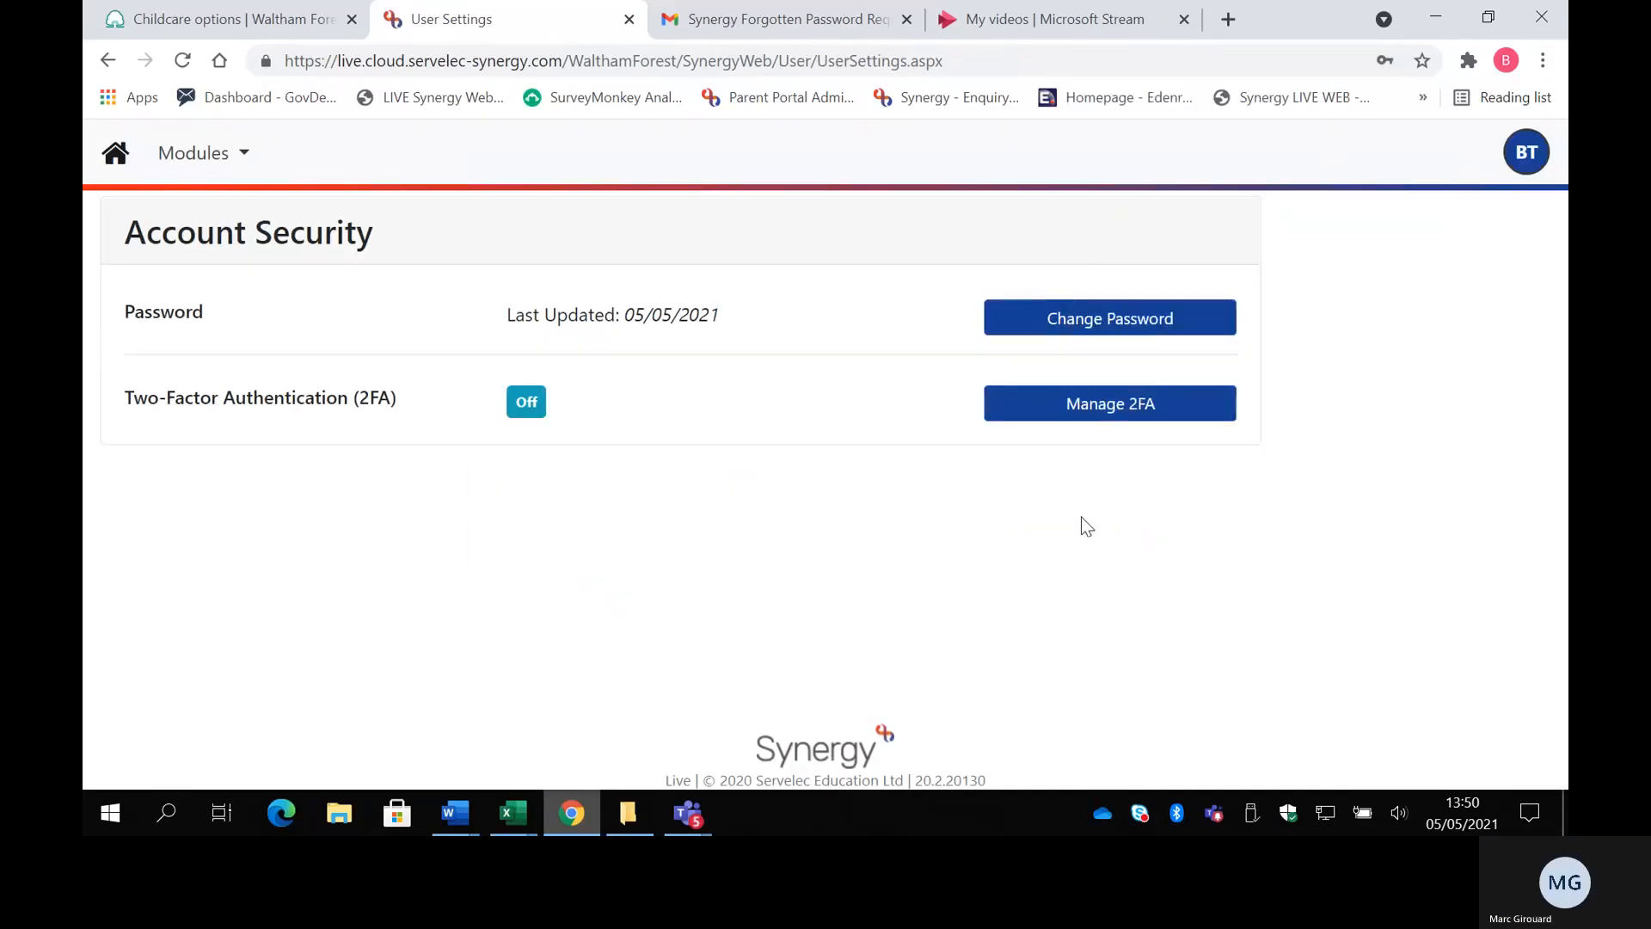
pyautogui.moveTo(1264, 481)
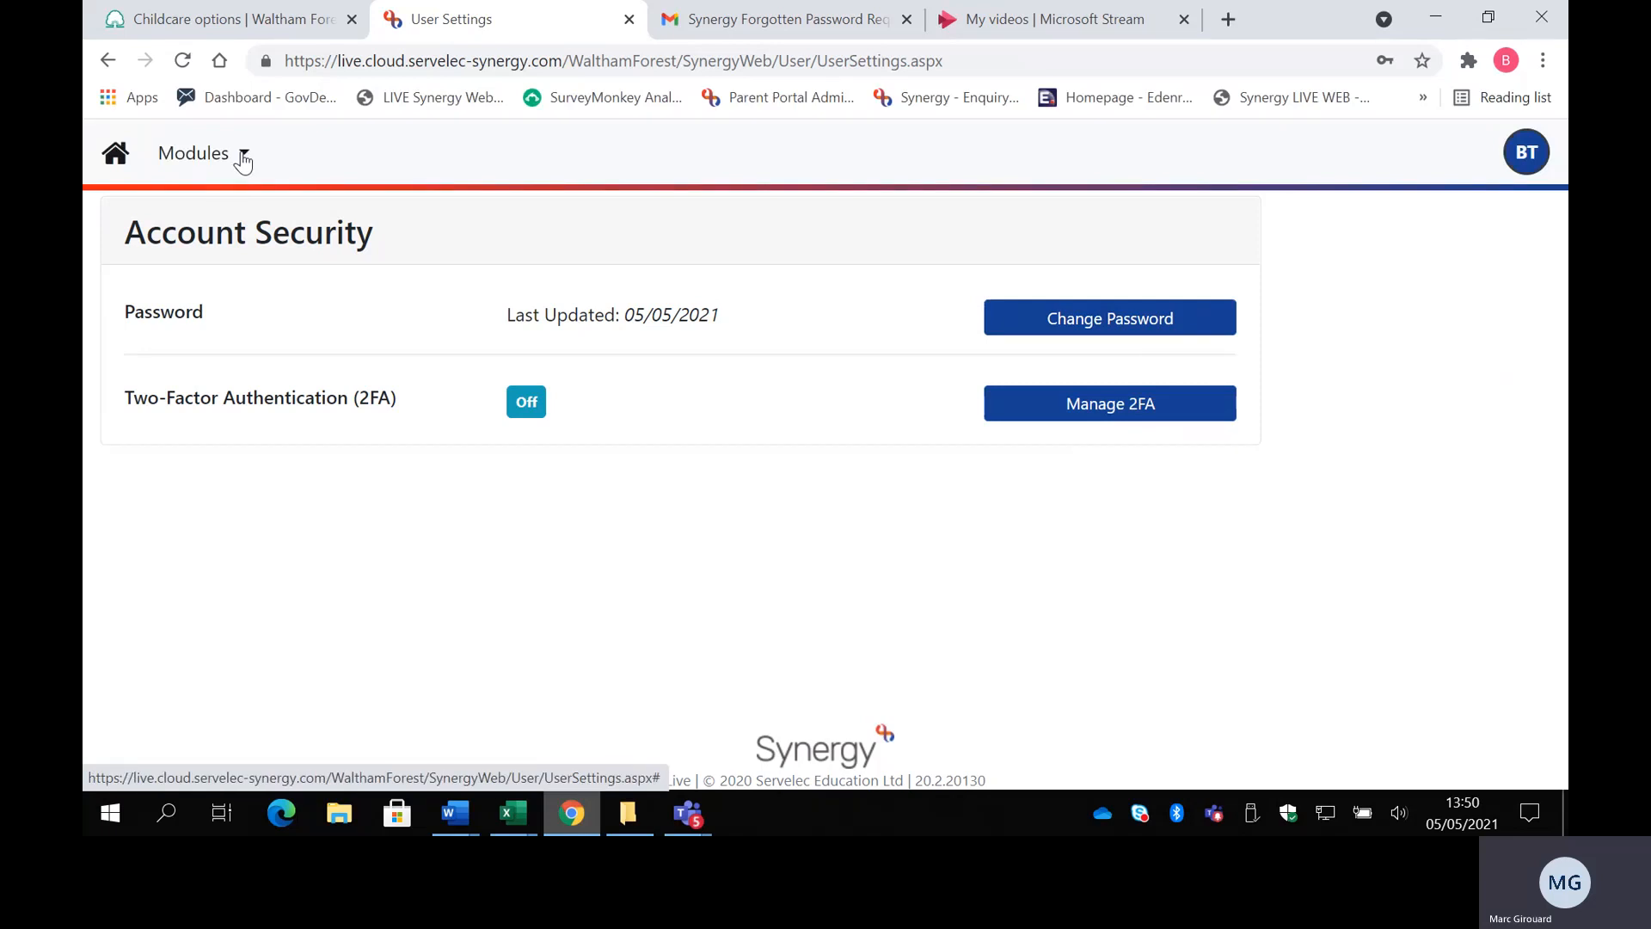
pyautogui.click(194, 153)
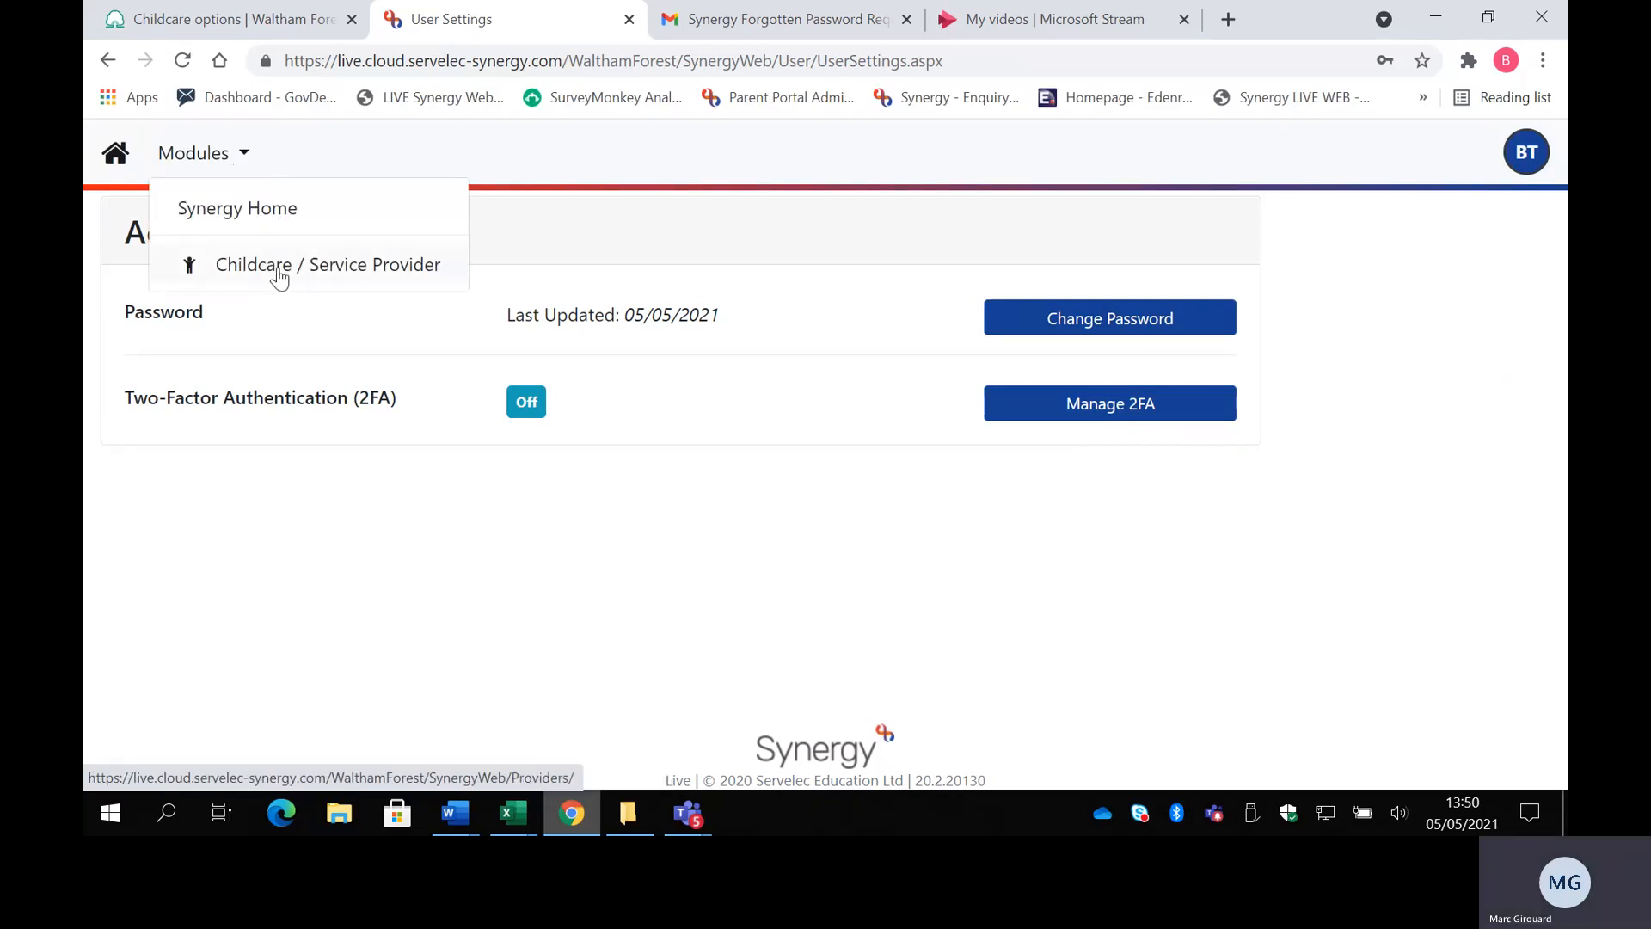
pyautogui.click(327, 265)
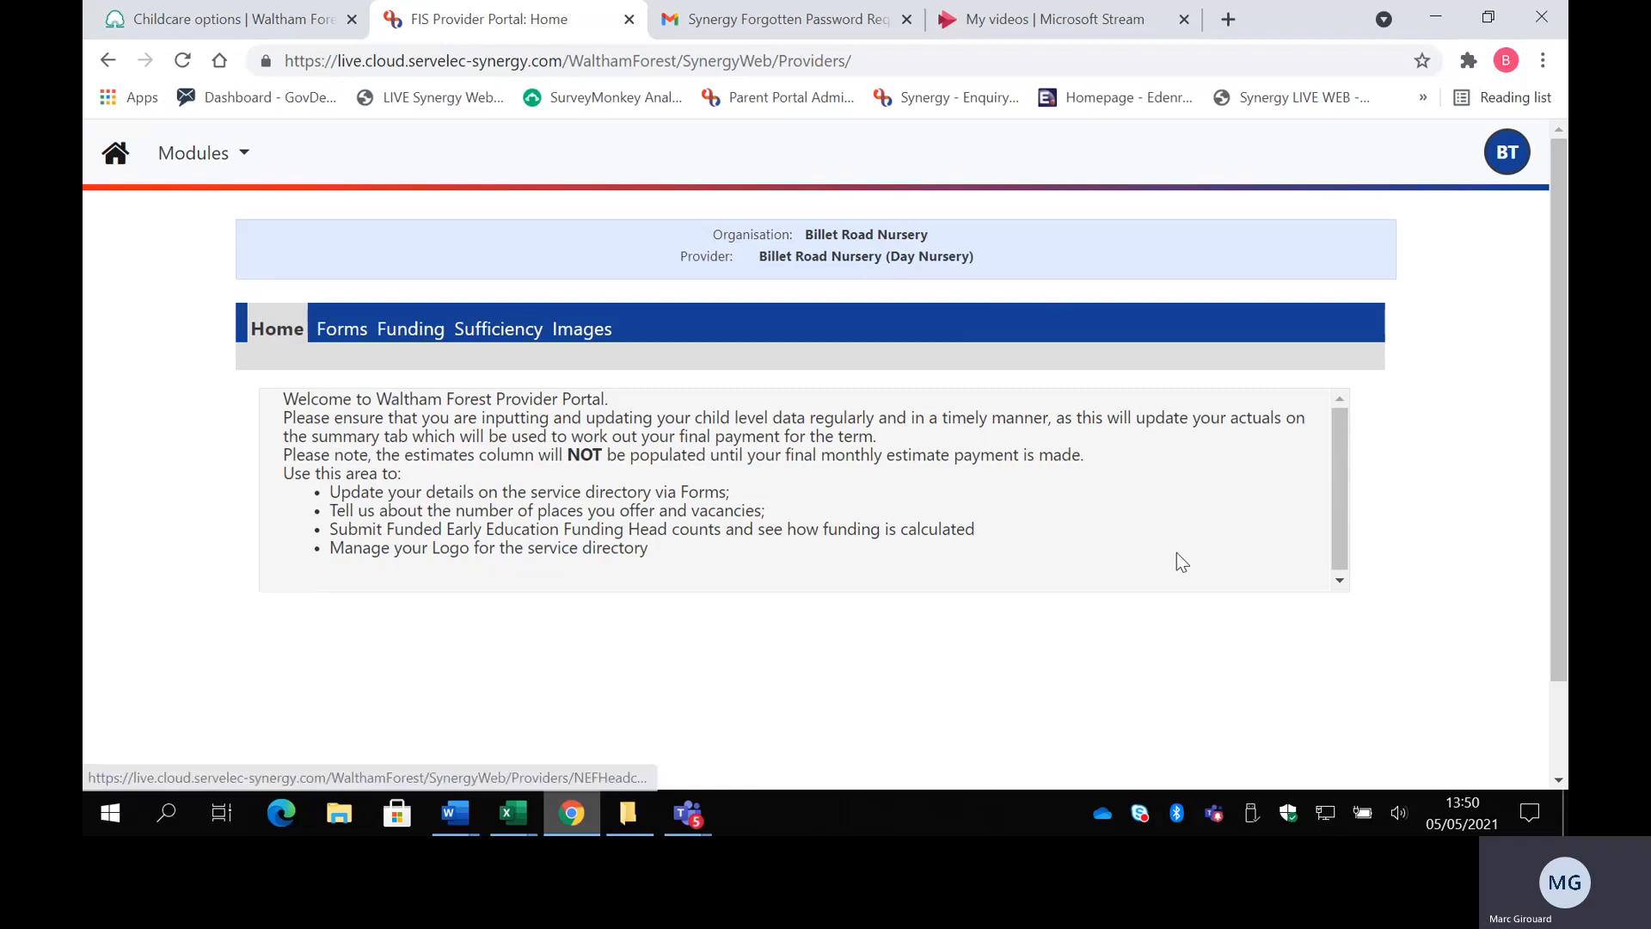